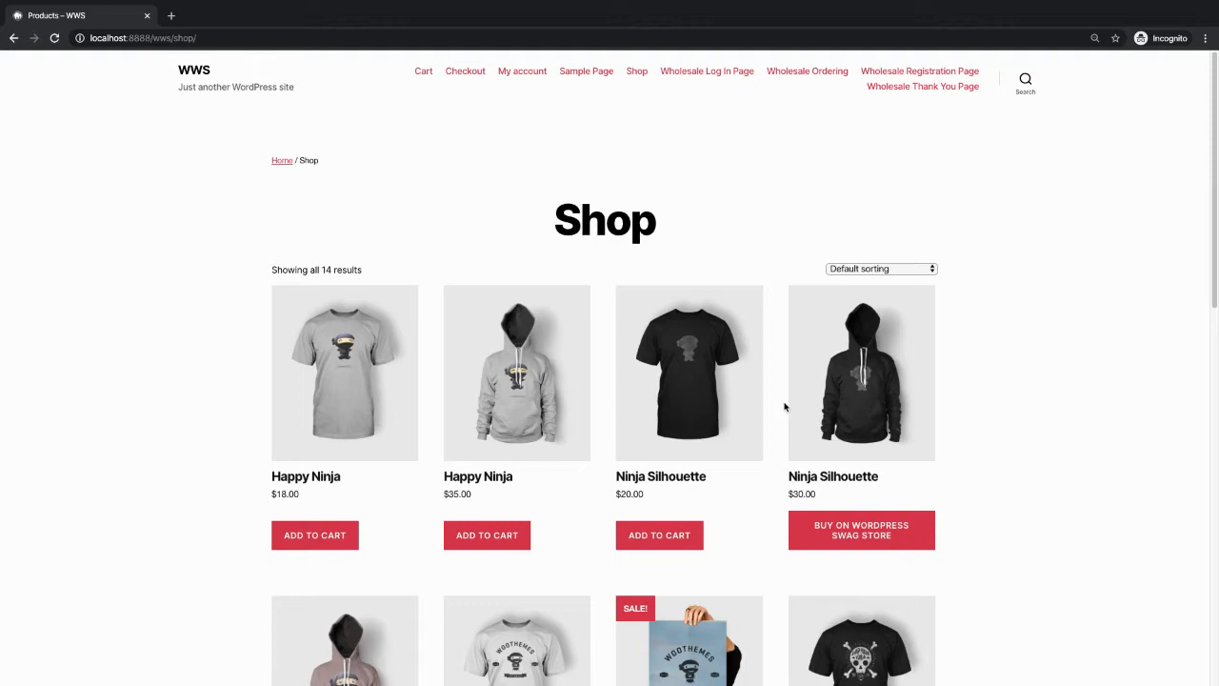
{"action": "mouse_move", "coordinate": [781, 412]}
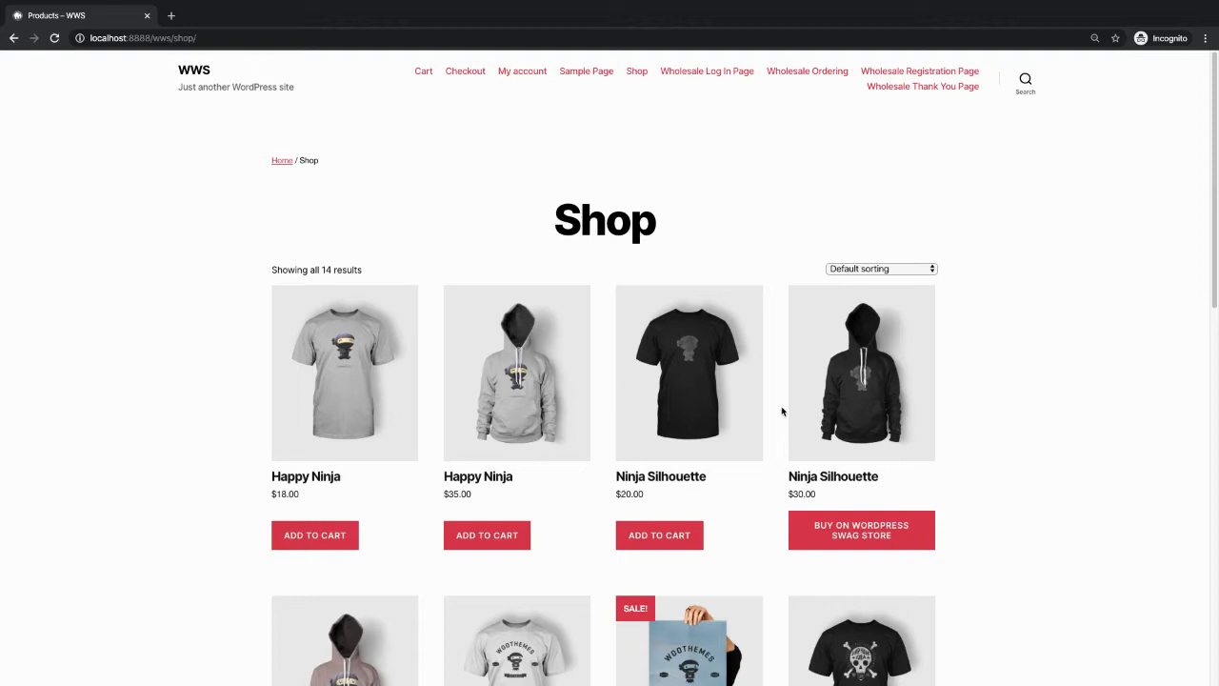
Browse the guest Shop page and go to the Patient Ninja hoodie's product page
{"action": "scroll", "scroll_direction": "down", "scroll_amount": 3}
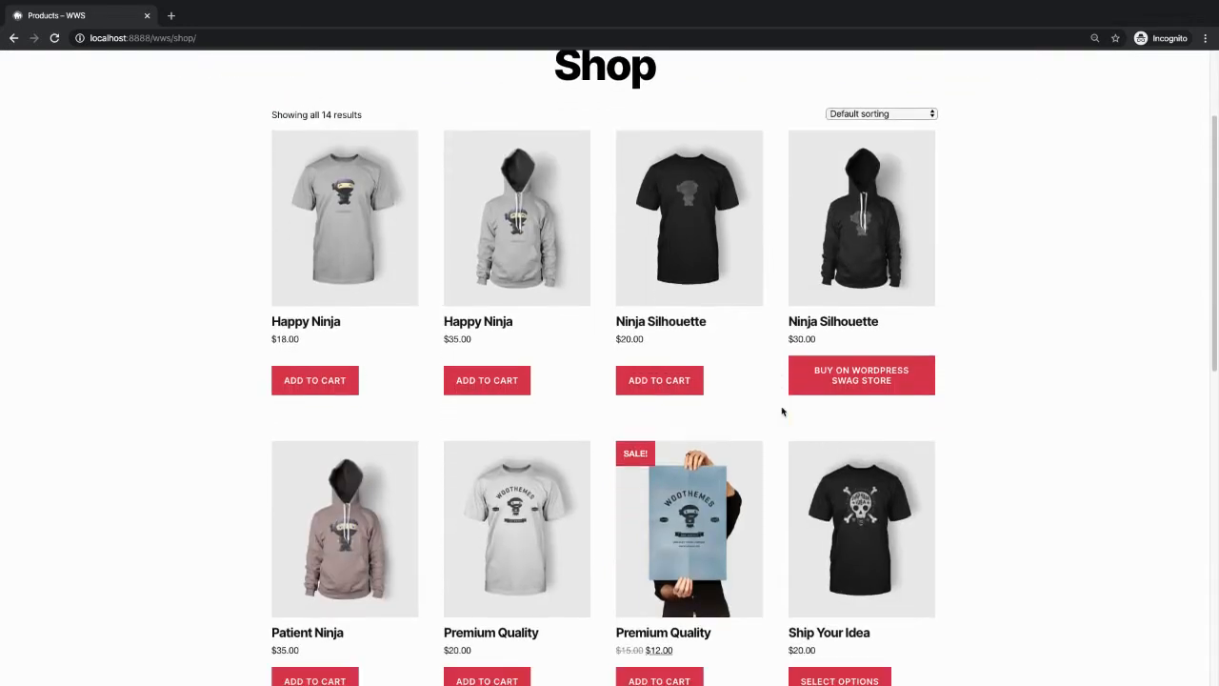
{"action": "scroll", "scroll_direction": "down", "scroll_amount": 3}
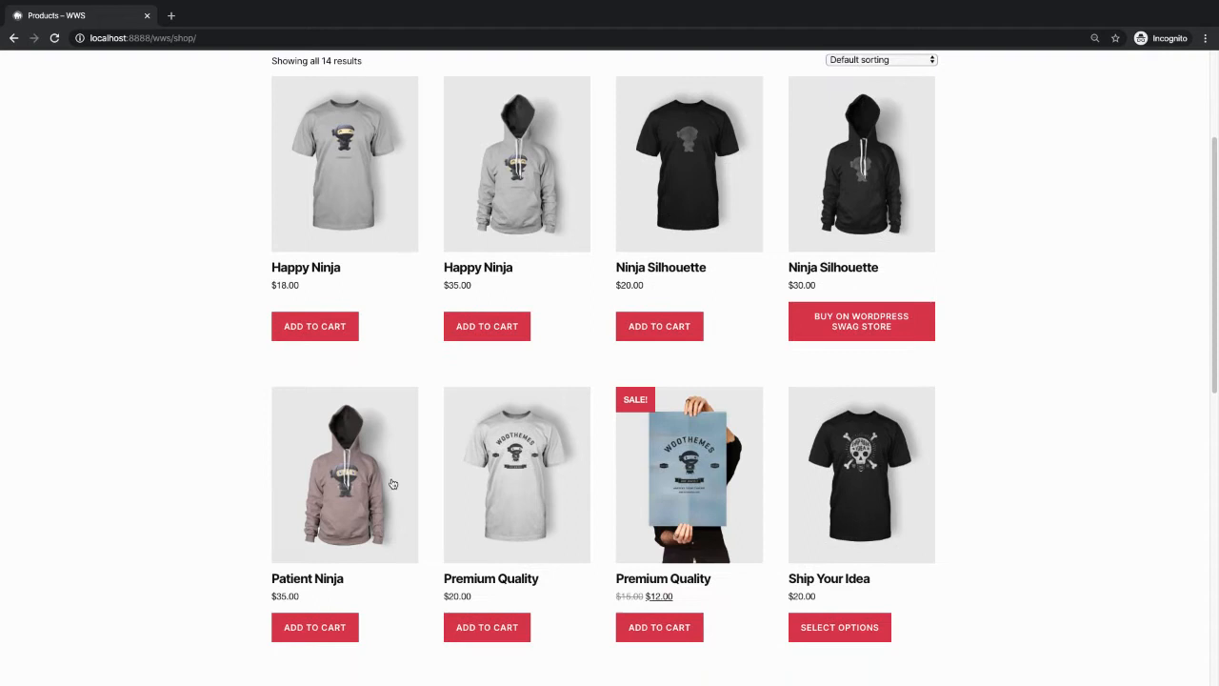
{"action": "mouse_move", "coordinate": [393, 503]}
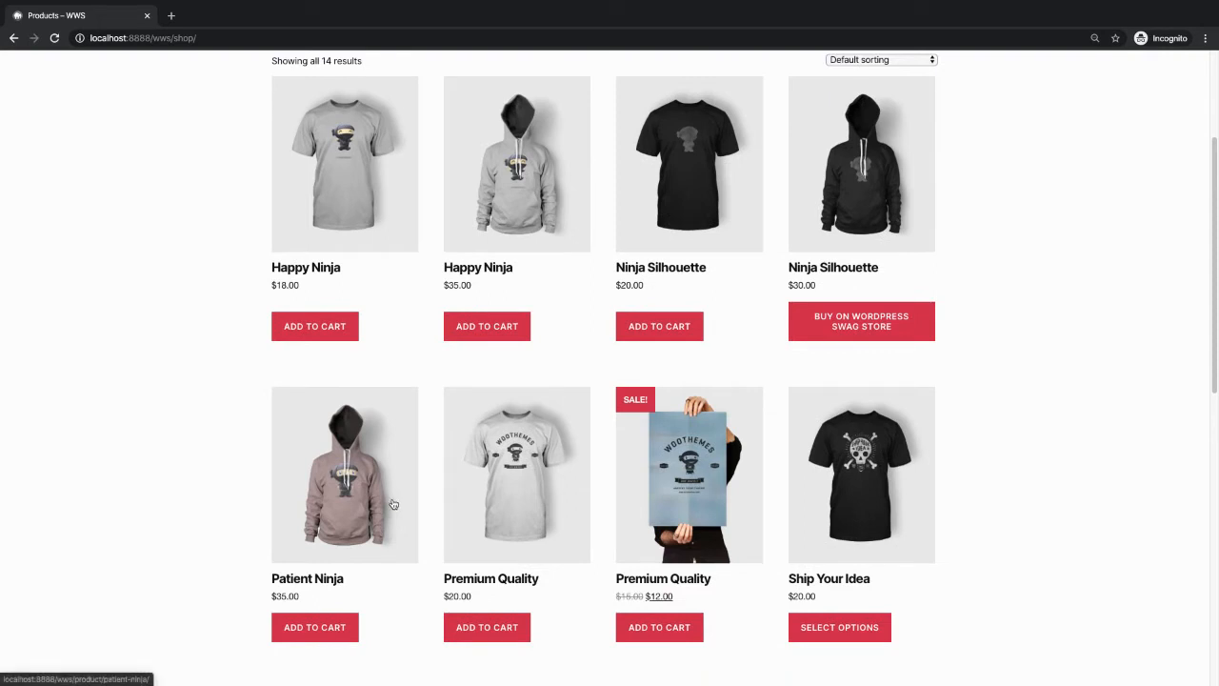
{"action": "mouse_move", "coordinate": [332, 581]}
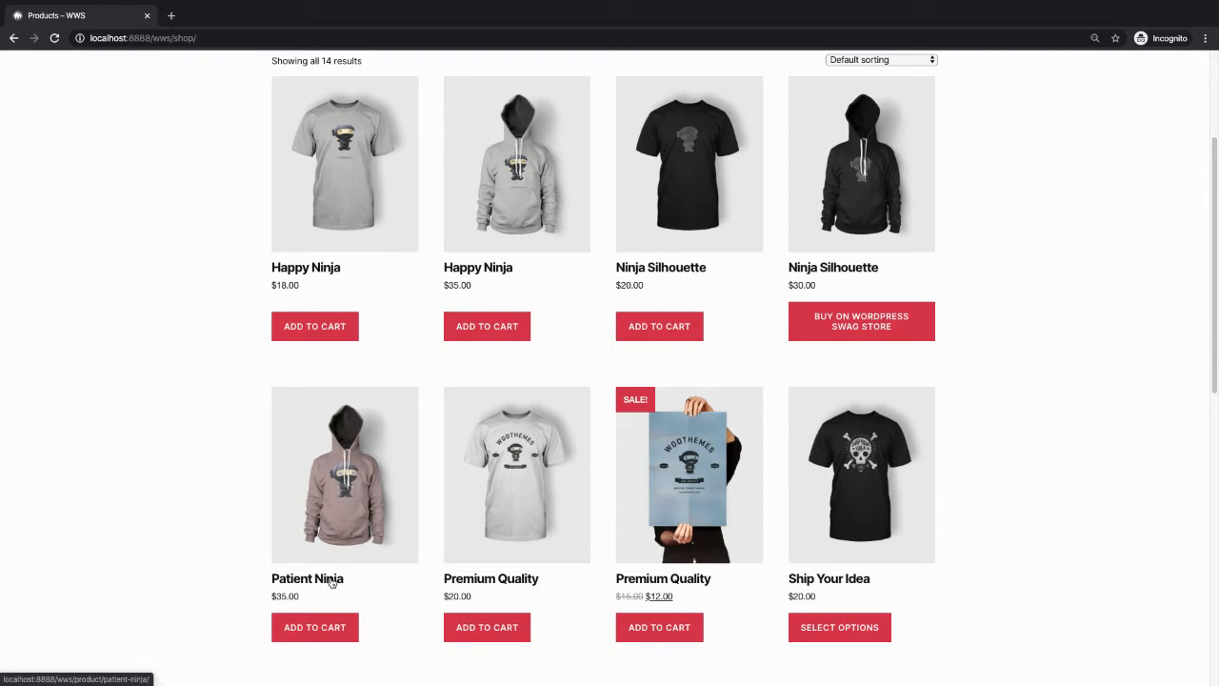
{"action": "left_click", "coordinate": [309, 579]}
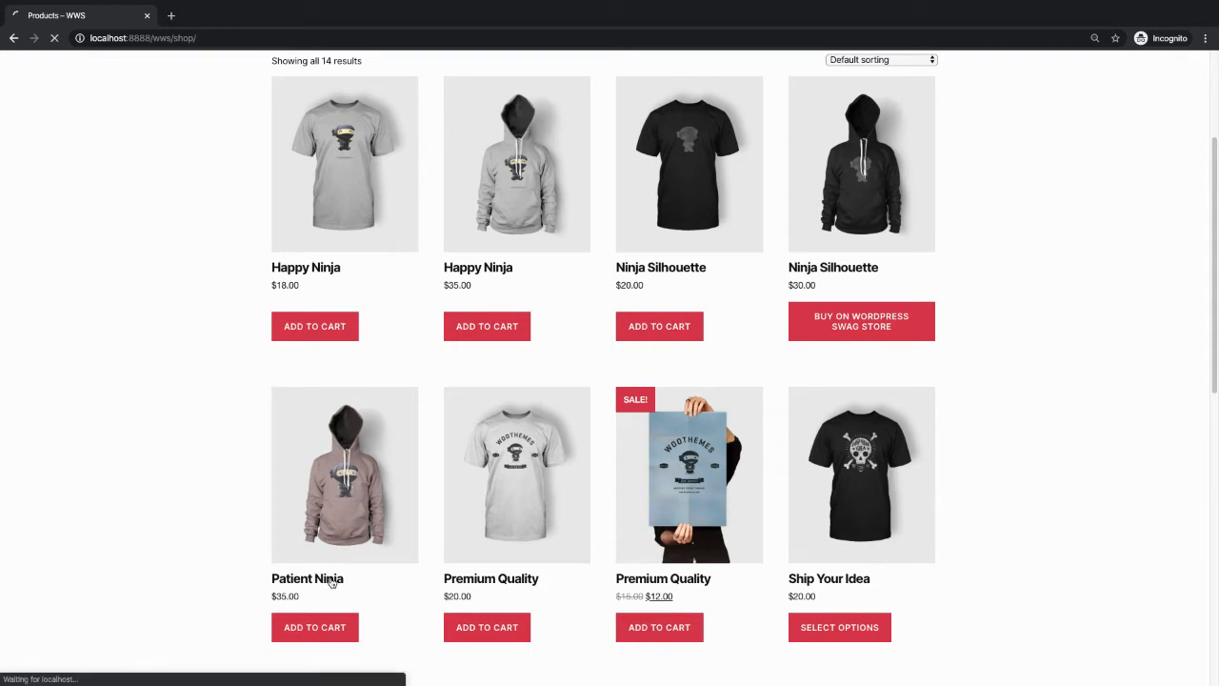
{"action": "left_click", "coordinate": [308, 579]}
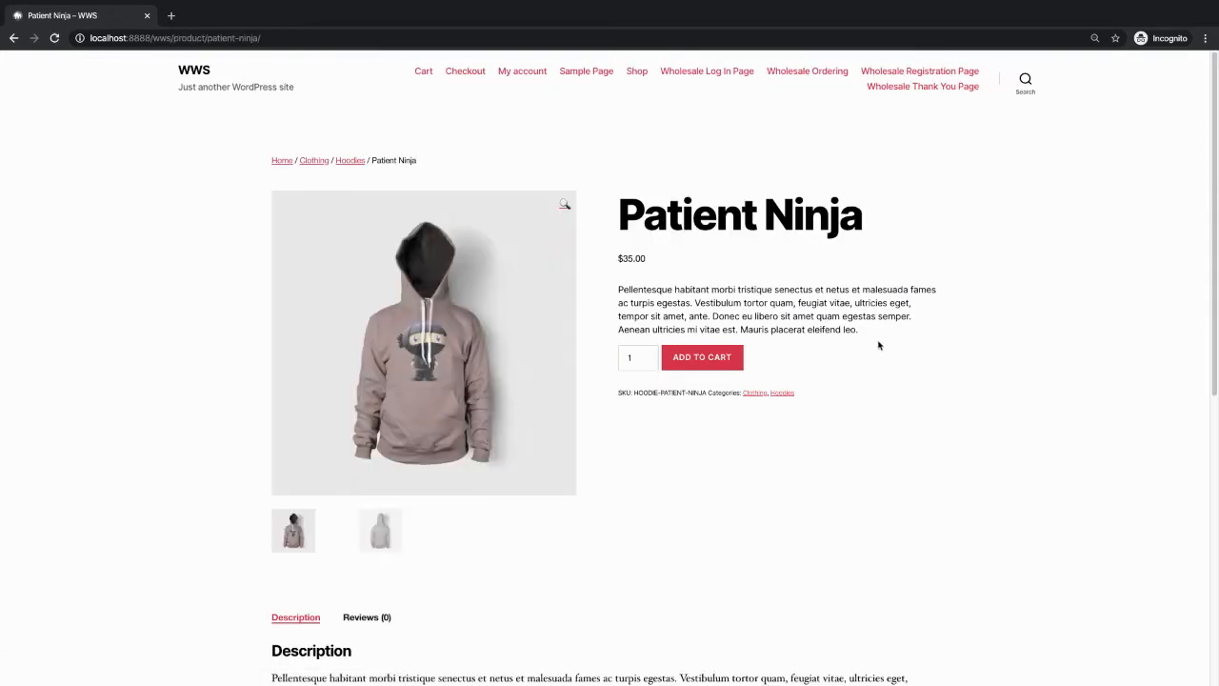
{"action": "mouse_move", "coordinate": [594, 331]}
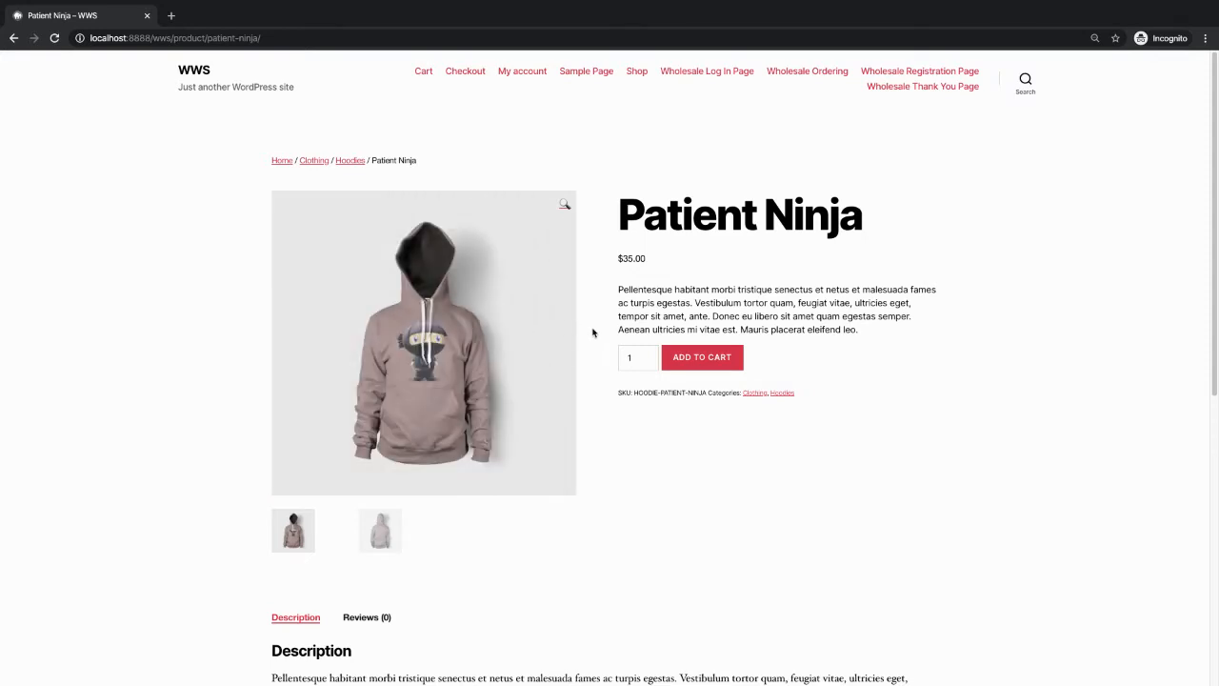
{"action": "mouse_move", "coordinate": [722, 343]}
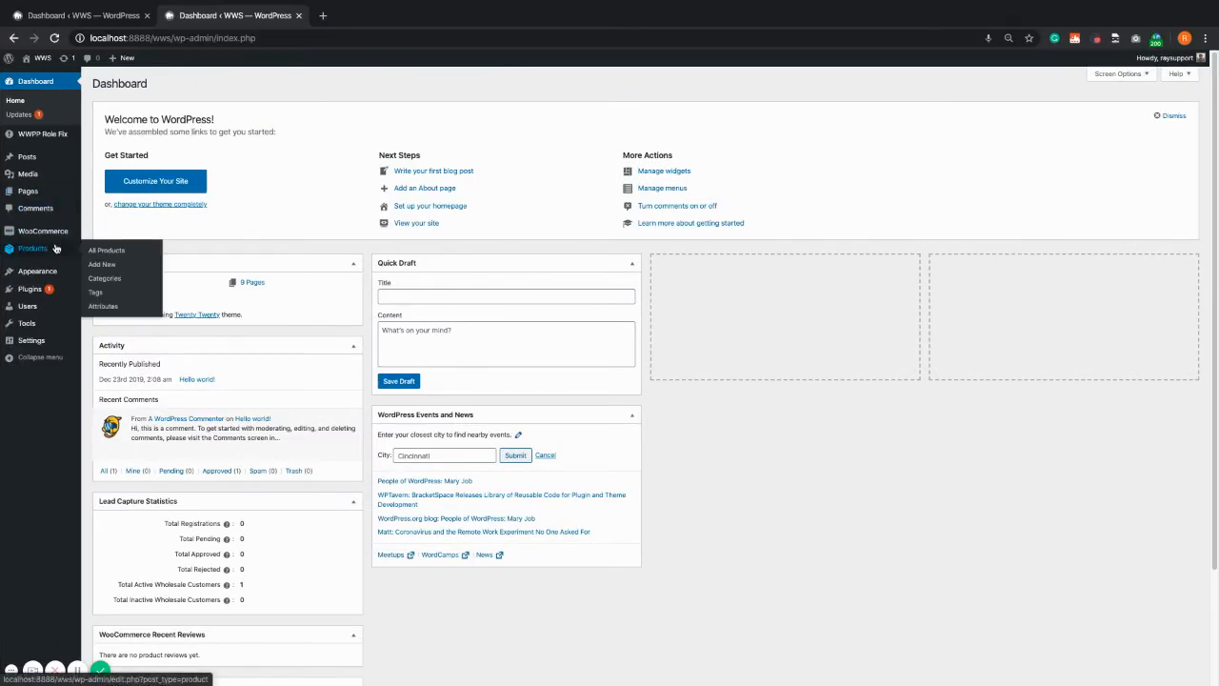
Reach the All Products list from the admin sidebar's Products menu
{"action": "left_click", "coordinate": [107, 250]}
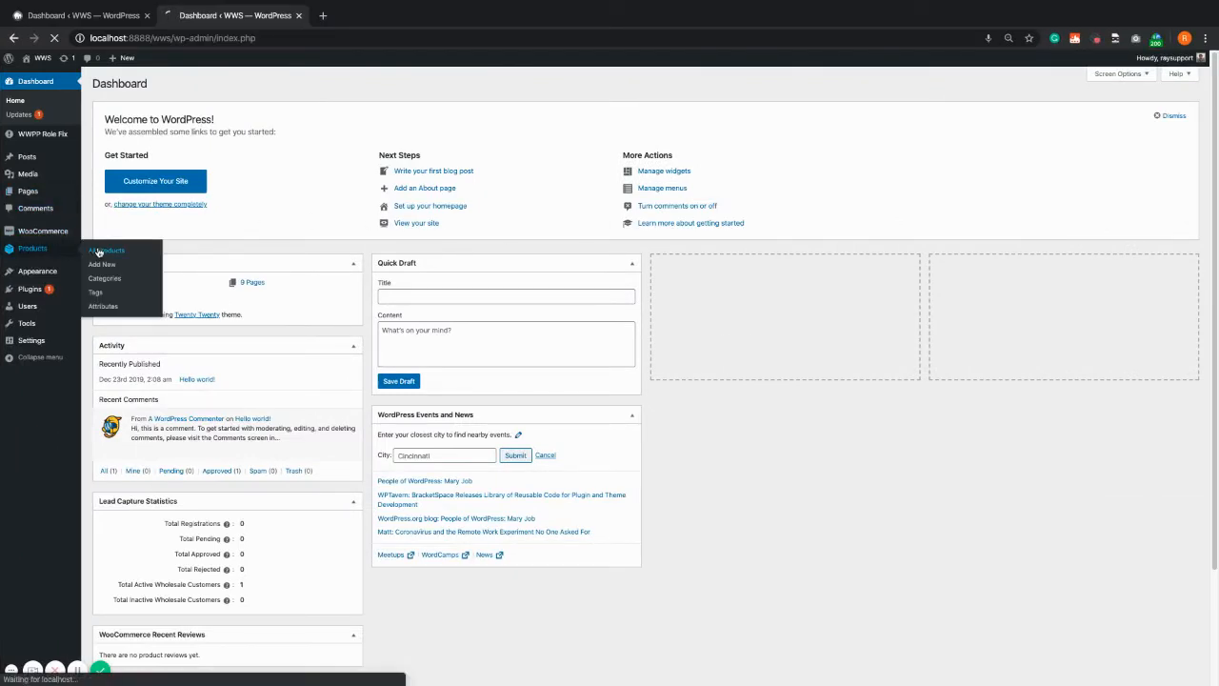
{"action": "left_click", "coordinate": [107, 250]}
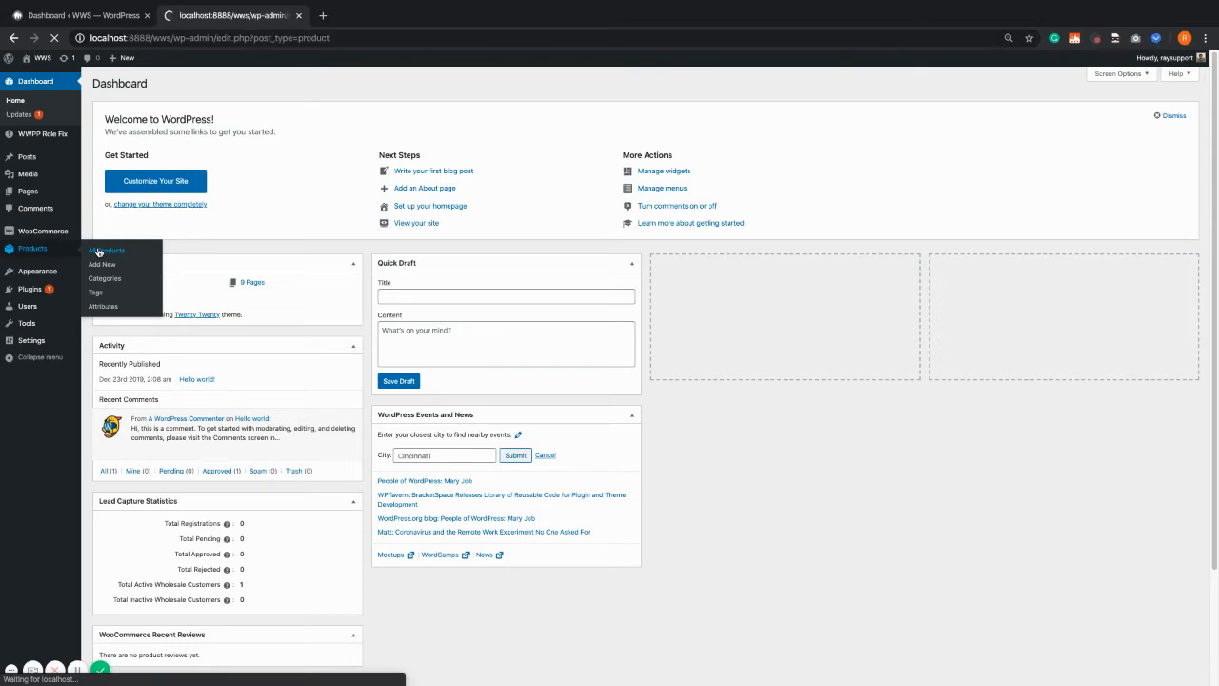
{"action": "left_click", "coordinate": [106, 250]}
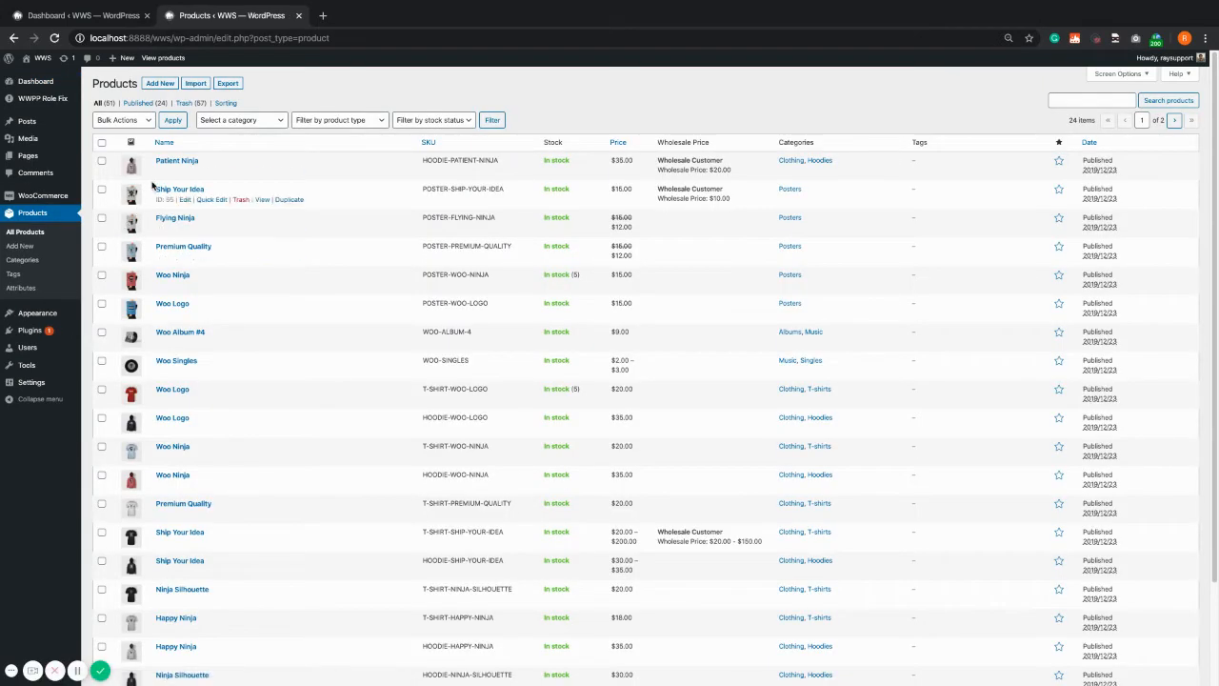
{"action": "mouse_move", "coordinate": [177, 160]}
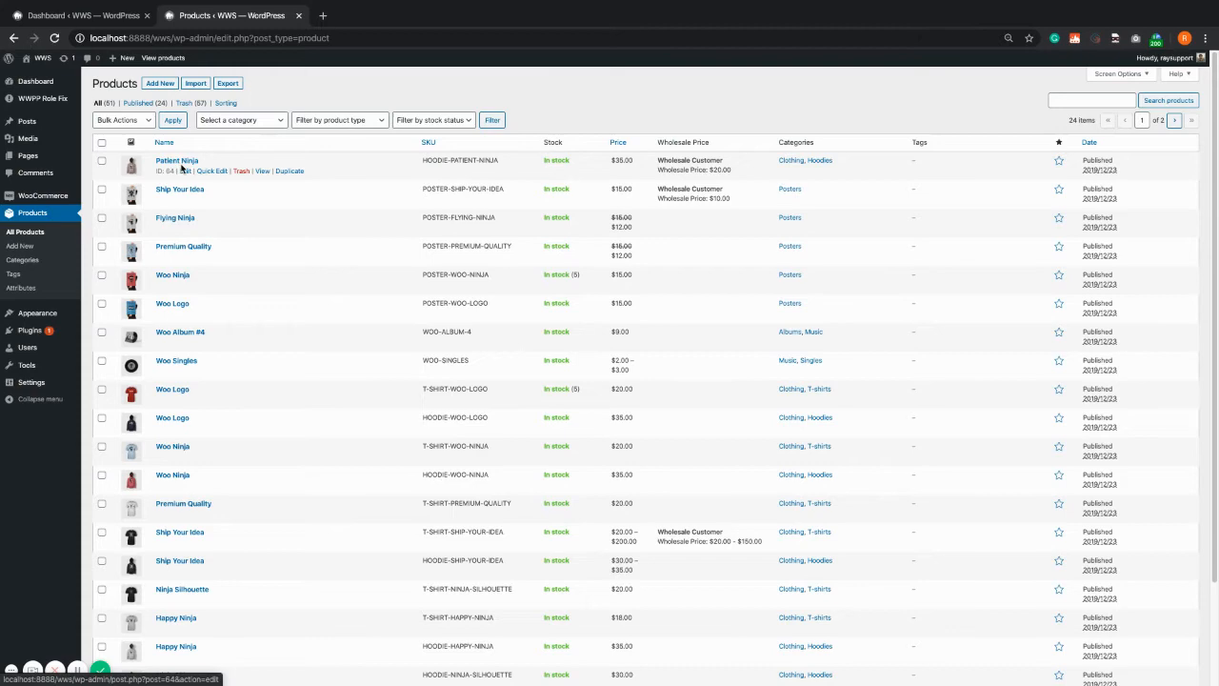
Edit Patient Ninja, set Restrict To Wholesale Roles to Wholesale Customer, and update the product
{"action": "left_click", "coordinate": [175, 160]}
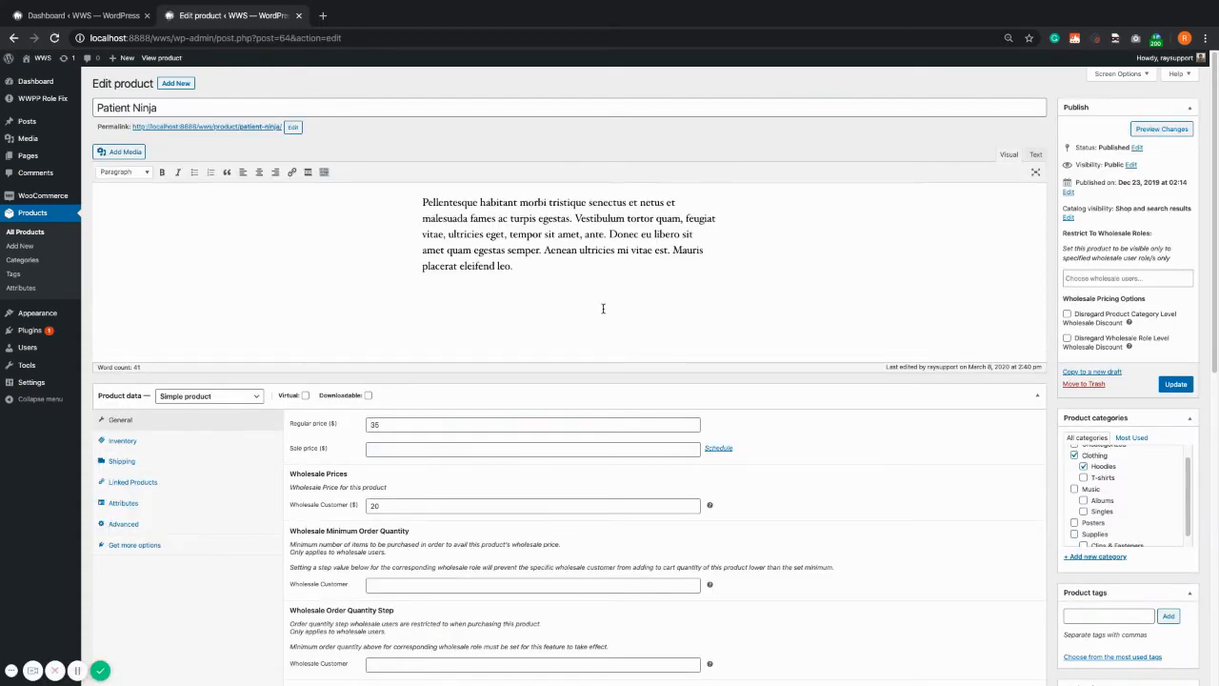
{"action": "mouse_move", "coordinate": [1044, 251]}
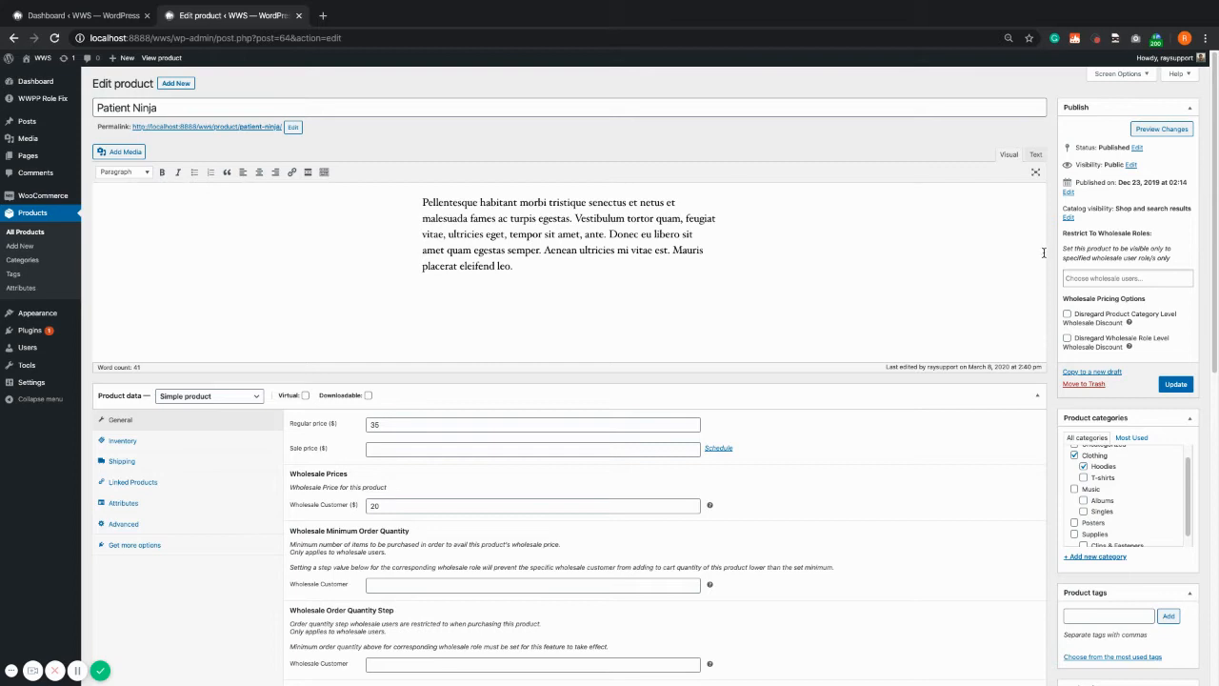
{"action": "mouse_move", "coordinate": [1082, 245]}
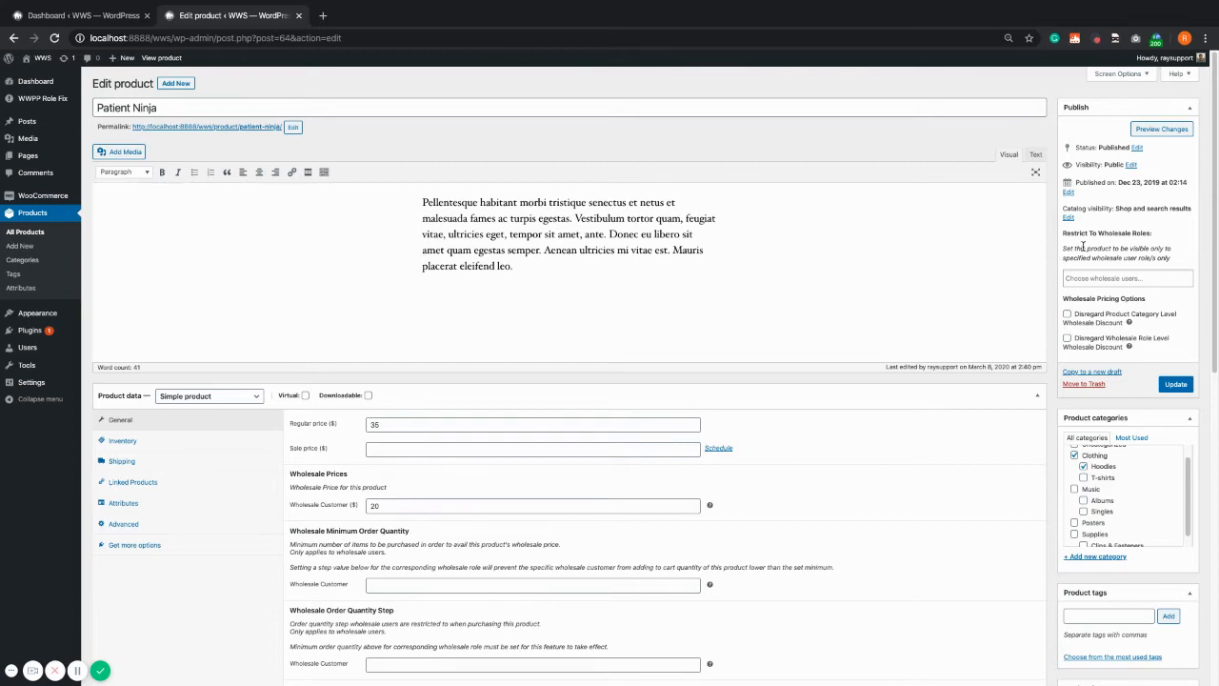
{"action": "mouse_move", "coordinate": [1141, 243]}
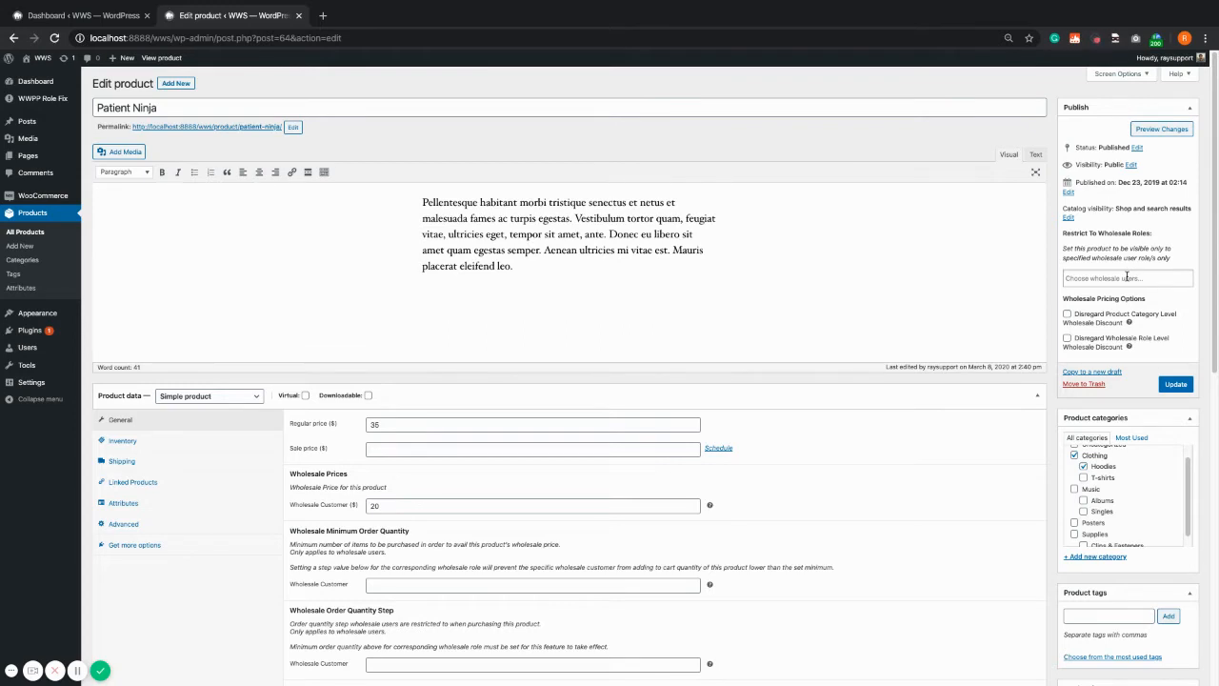
{"action": "left_click", "coordinate": [1128, 278]}
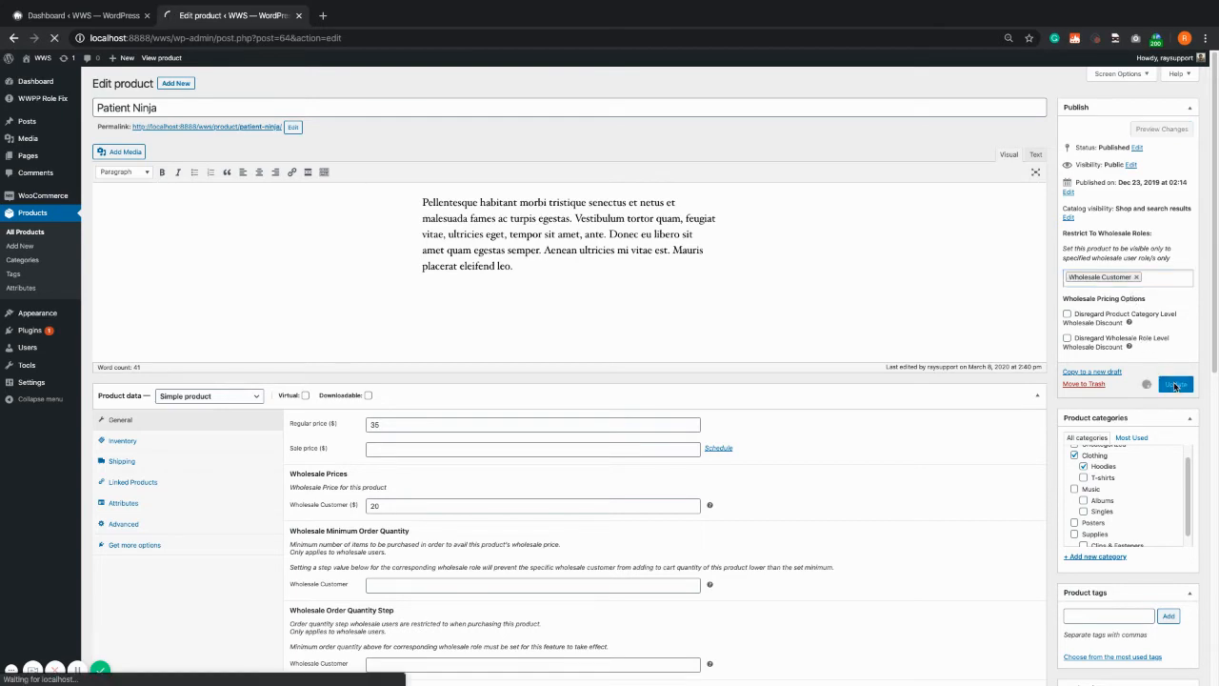
{"action": "left_click", "coordinate": [1176, 385]}
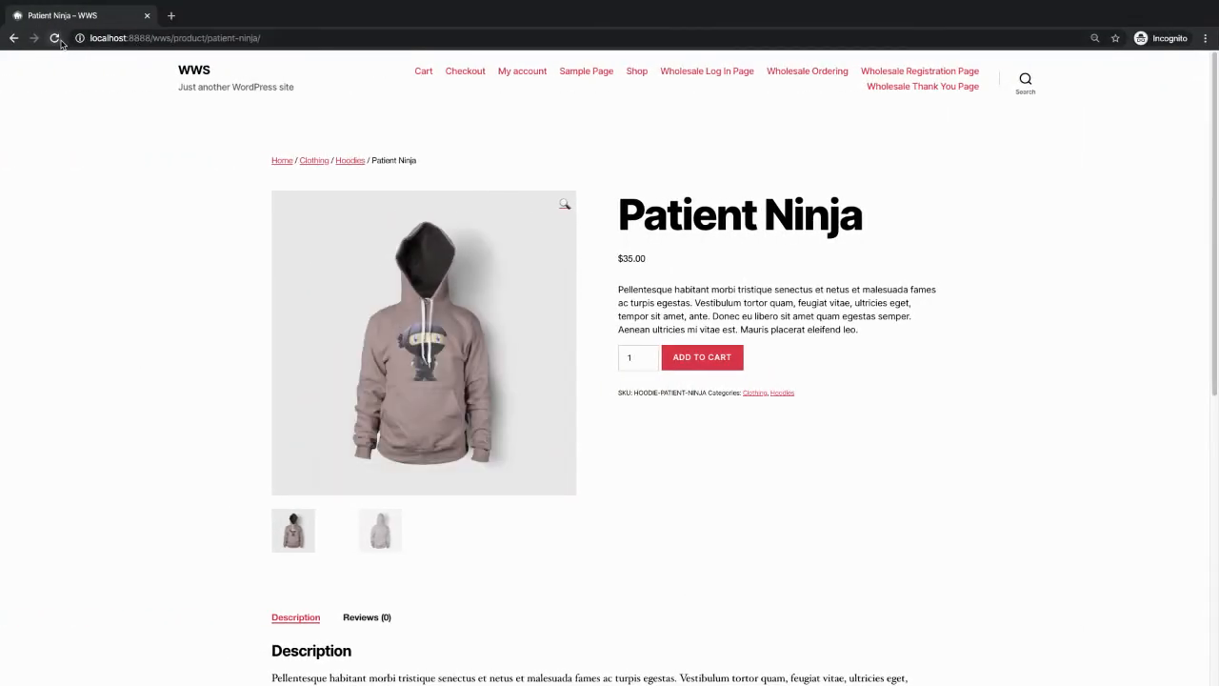
Reload as guest and review the Shop page now listing 13 products without Patient Ninja
{"action": "left_click", "coordinate": [55, 38]}
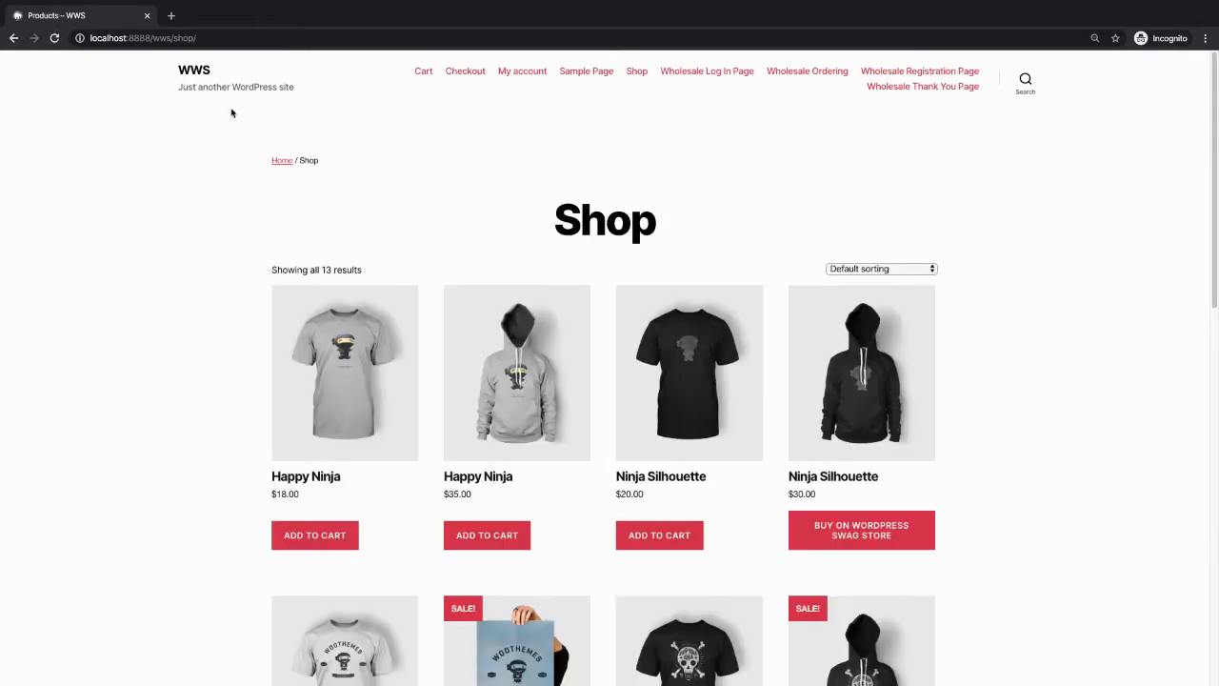
{"action": "mouse_move", "coordinate": [514, 204]}
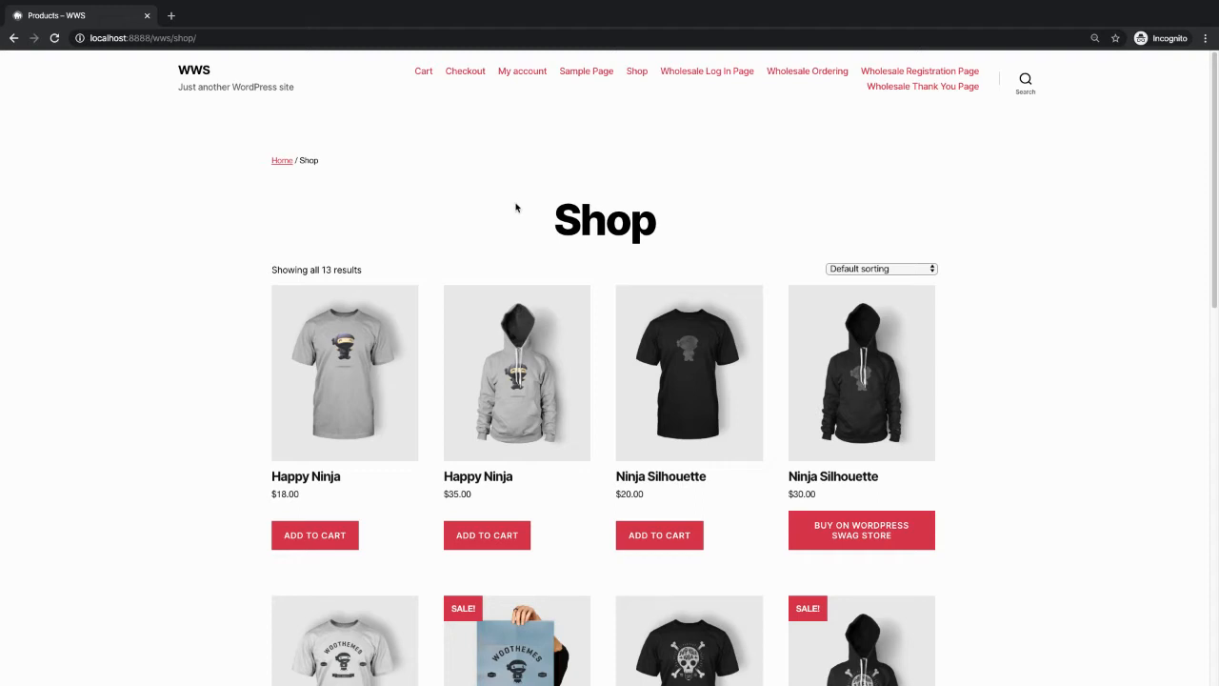
{"action": "scroll", "scroll_direction": "down", "scroll_amount": 3}
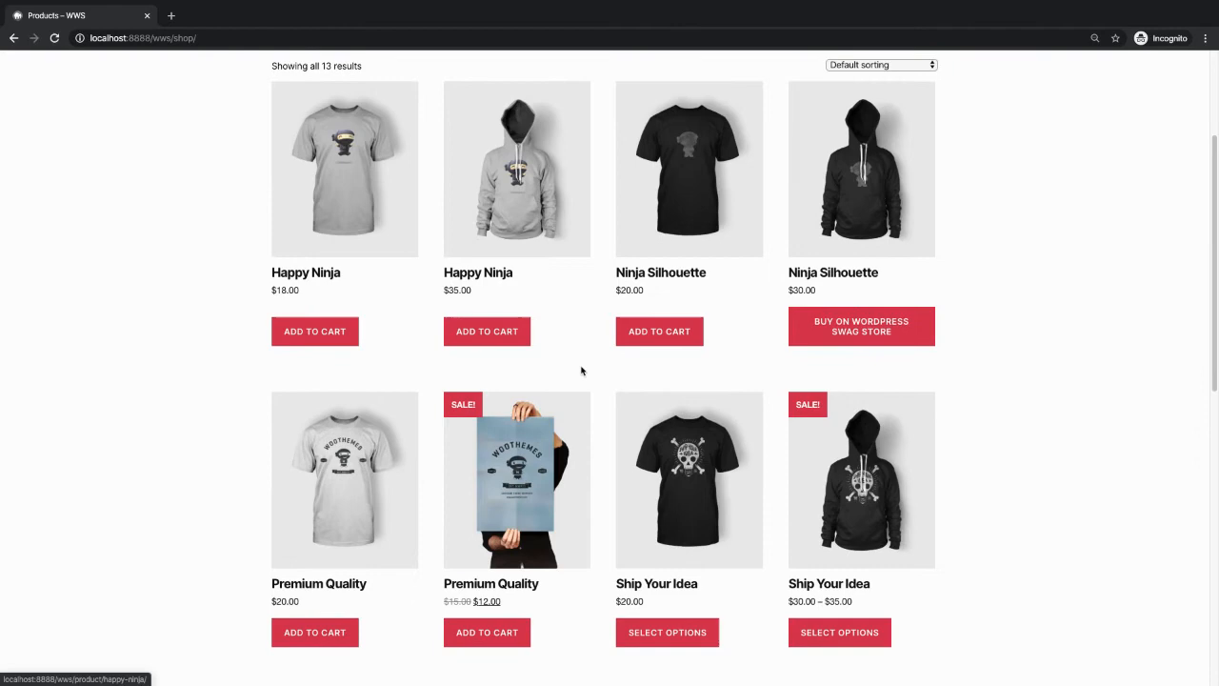
{"action": "scroll", "scroll_direction": "down", "scroll_amount": 3}
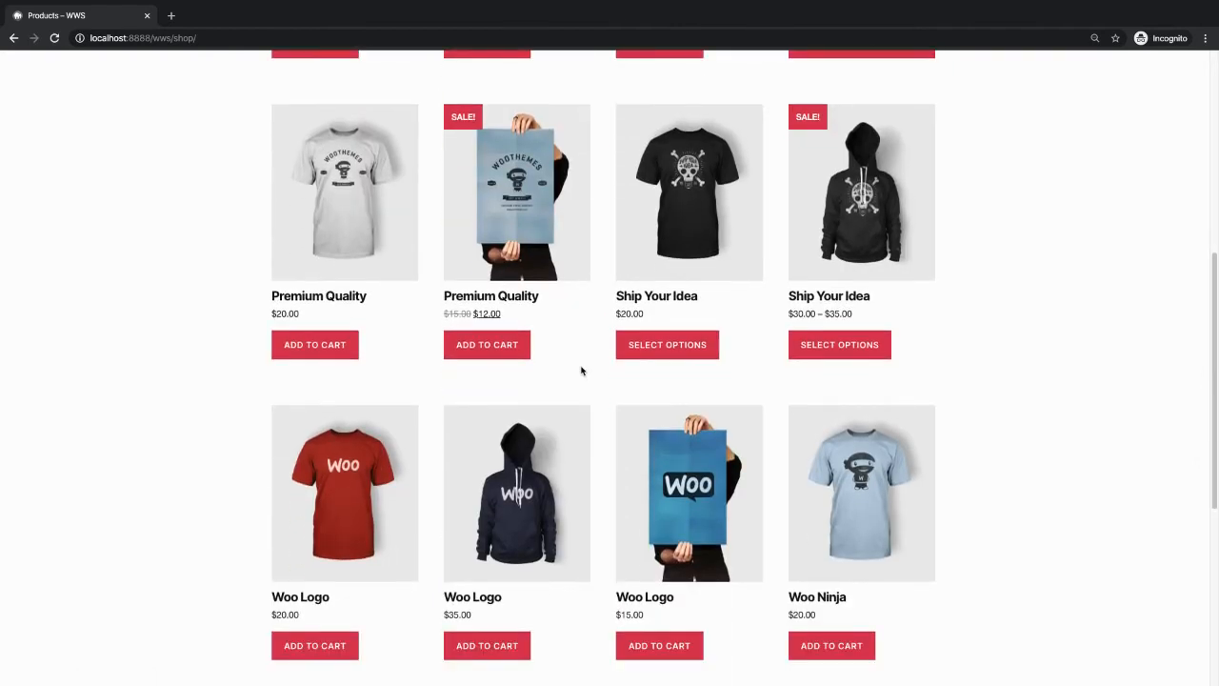
{"action": "scroll", "scroll_direction": "down", "scroll_amount": 3}
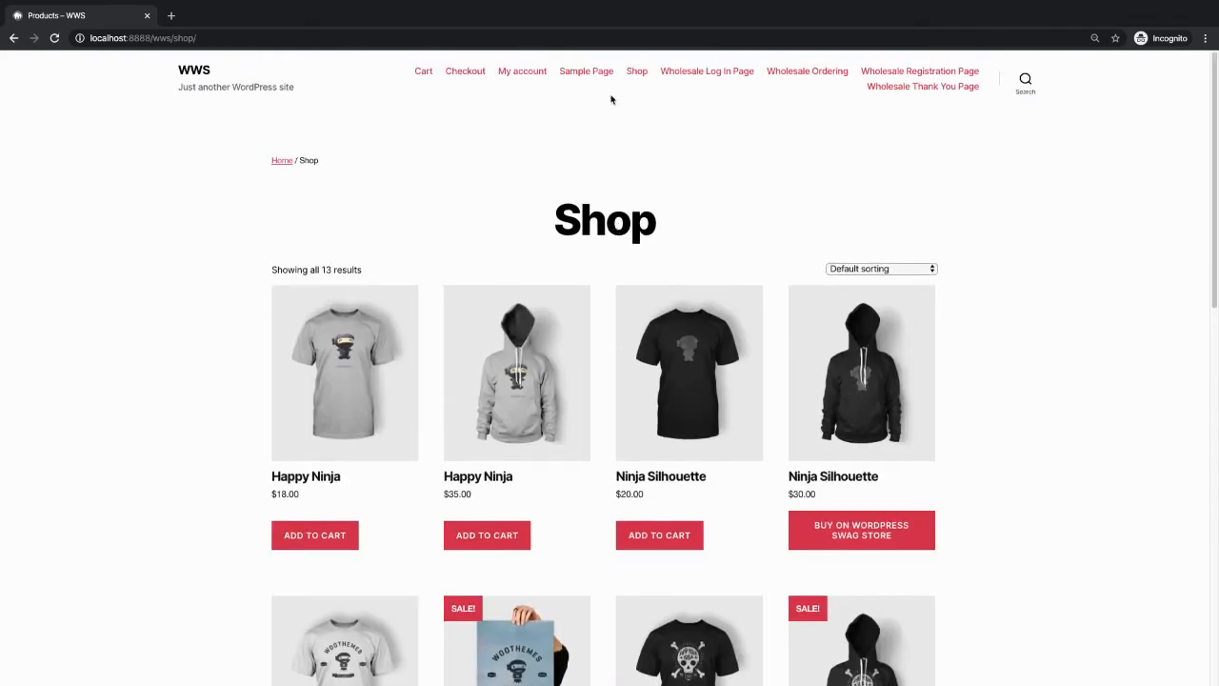
Log in on My account as the wholesaletest user using the autofilled credentials
{"action": "left_click", "coordinate": [522, 70]}
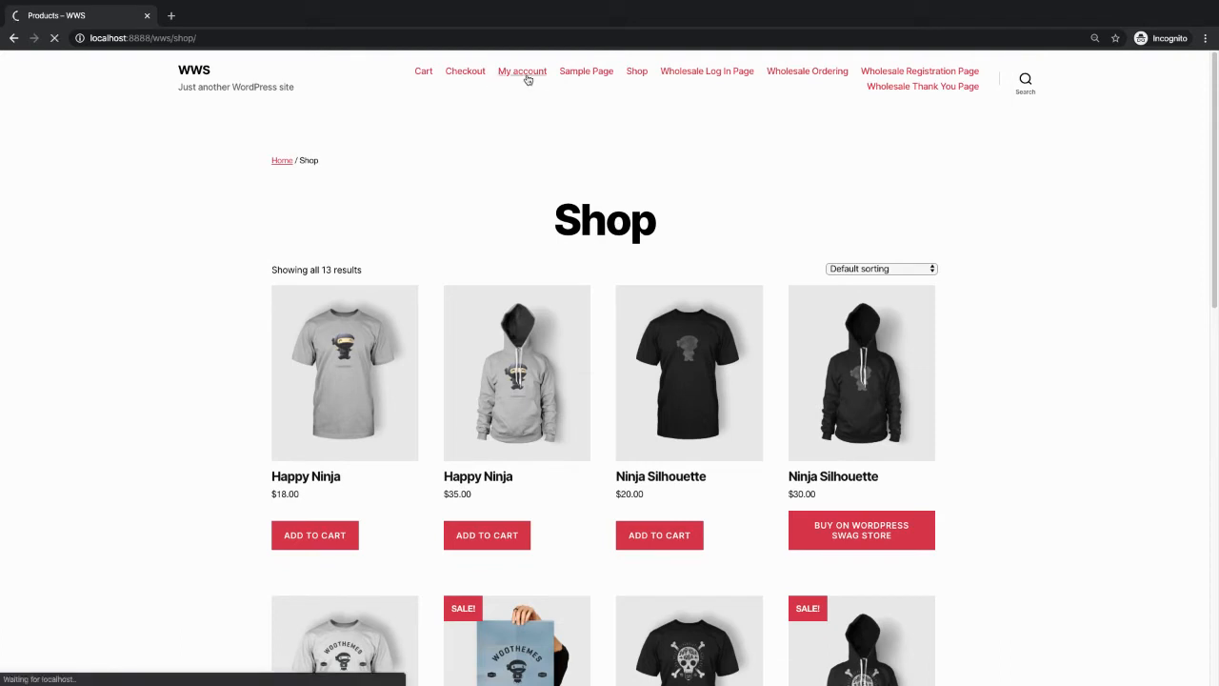
{"action": "left_click", "coordinate": [521, 71]}
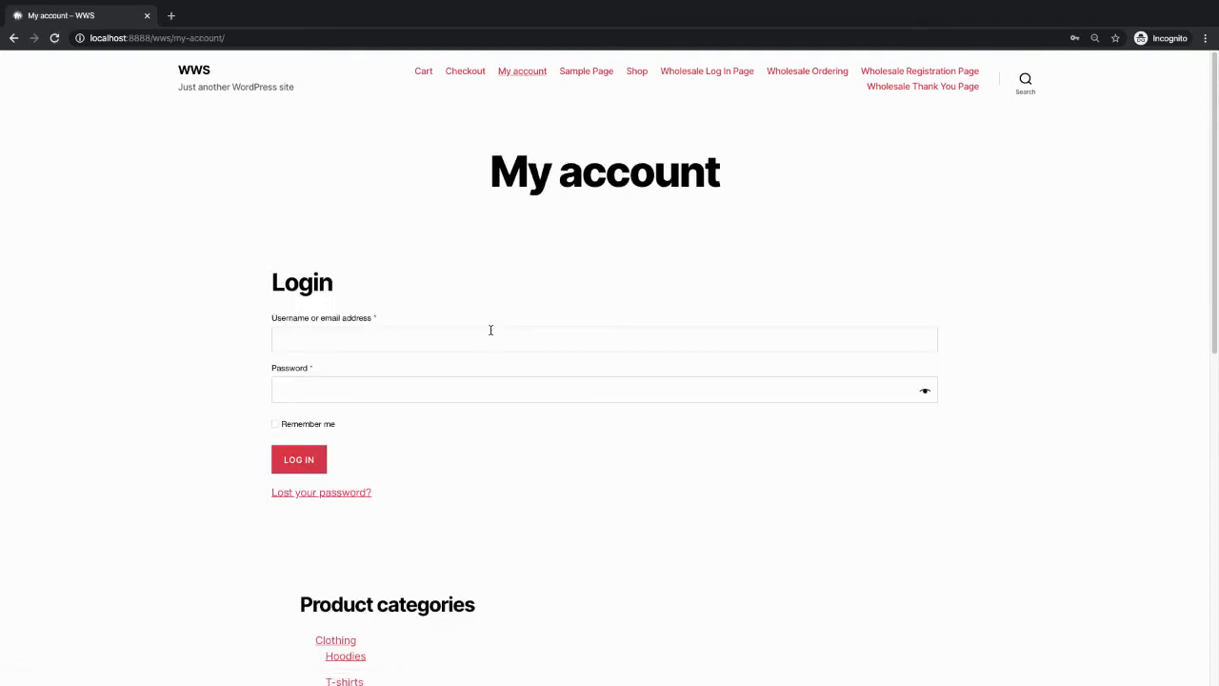
{"action": "type", "text": "whole"}
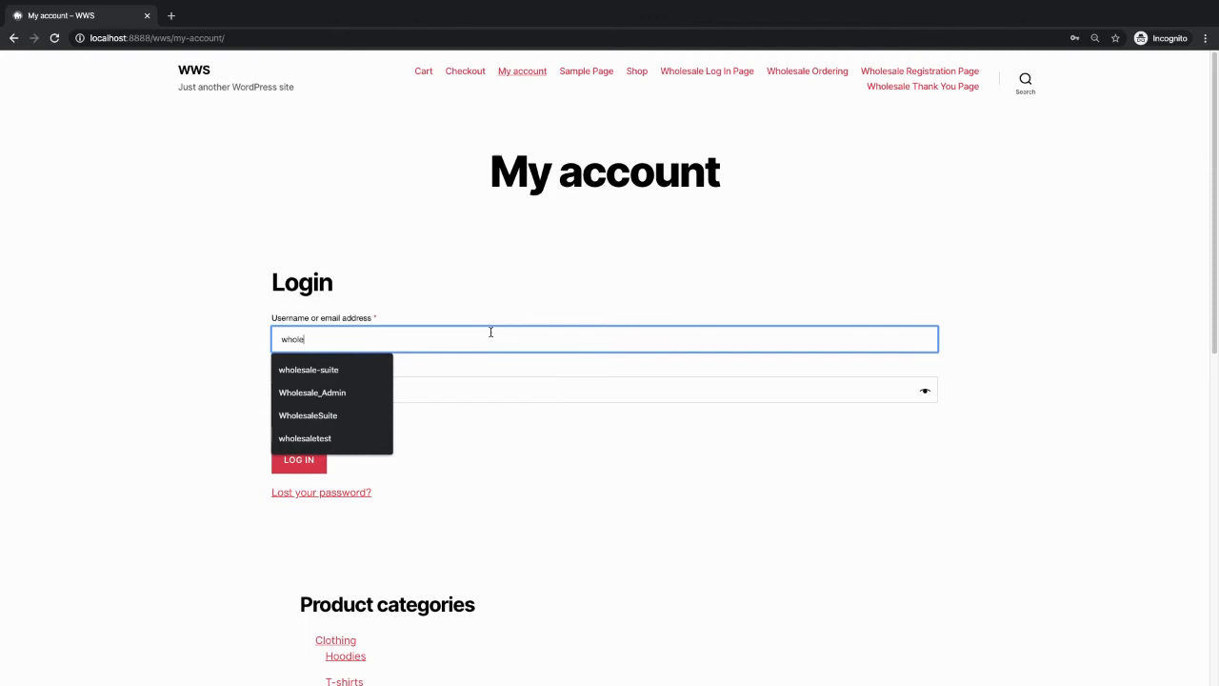
{"action": "left_click", "coordinate": [305, 438]}
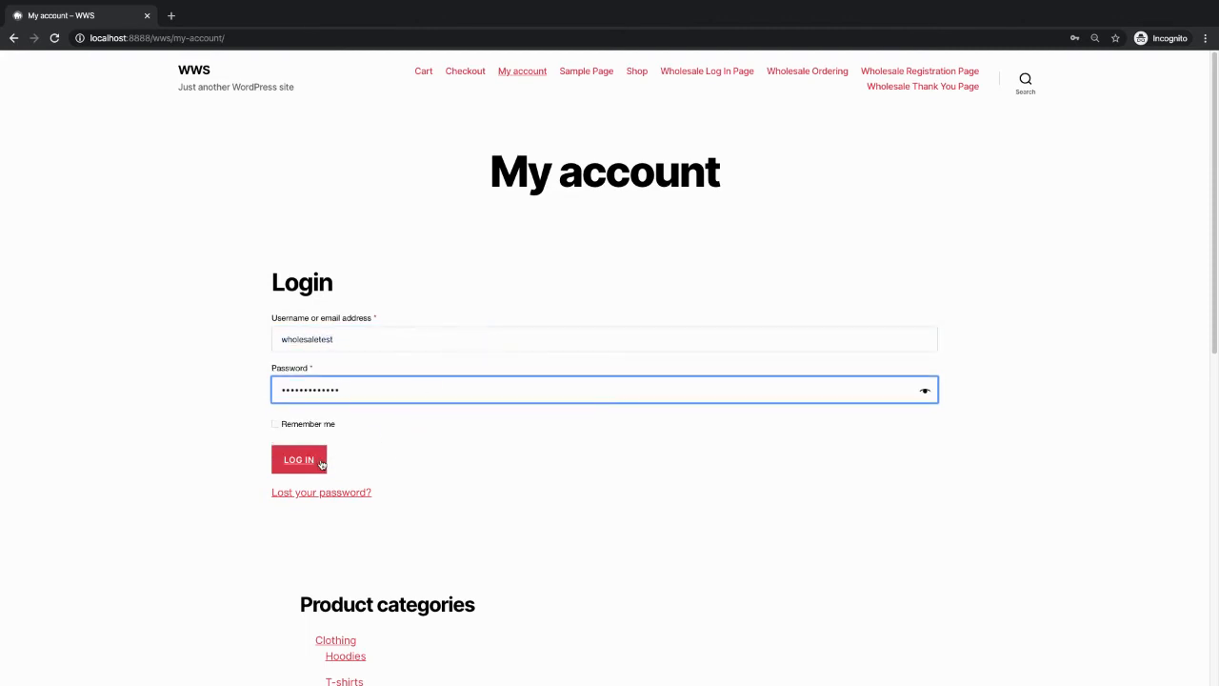
{"action": "left_click", "coordinate": [297, 459]}
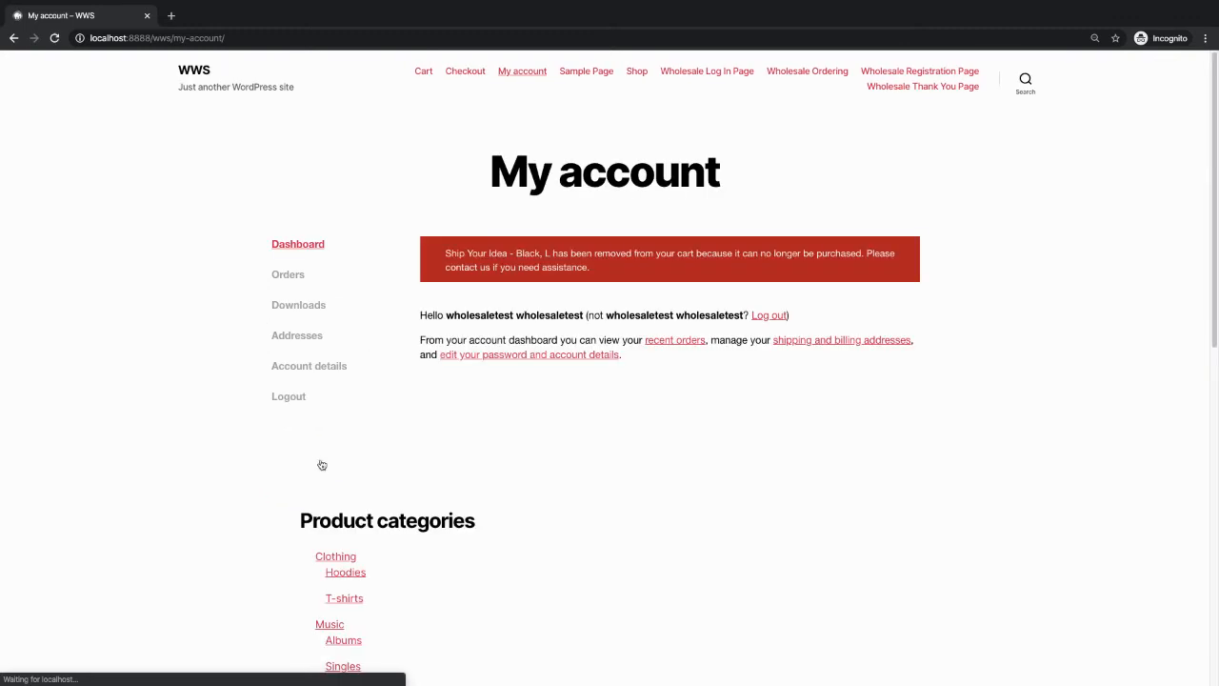
{"action": "mouse_move", "coordinate": [625, 375]}
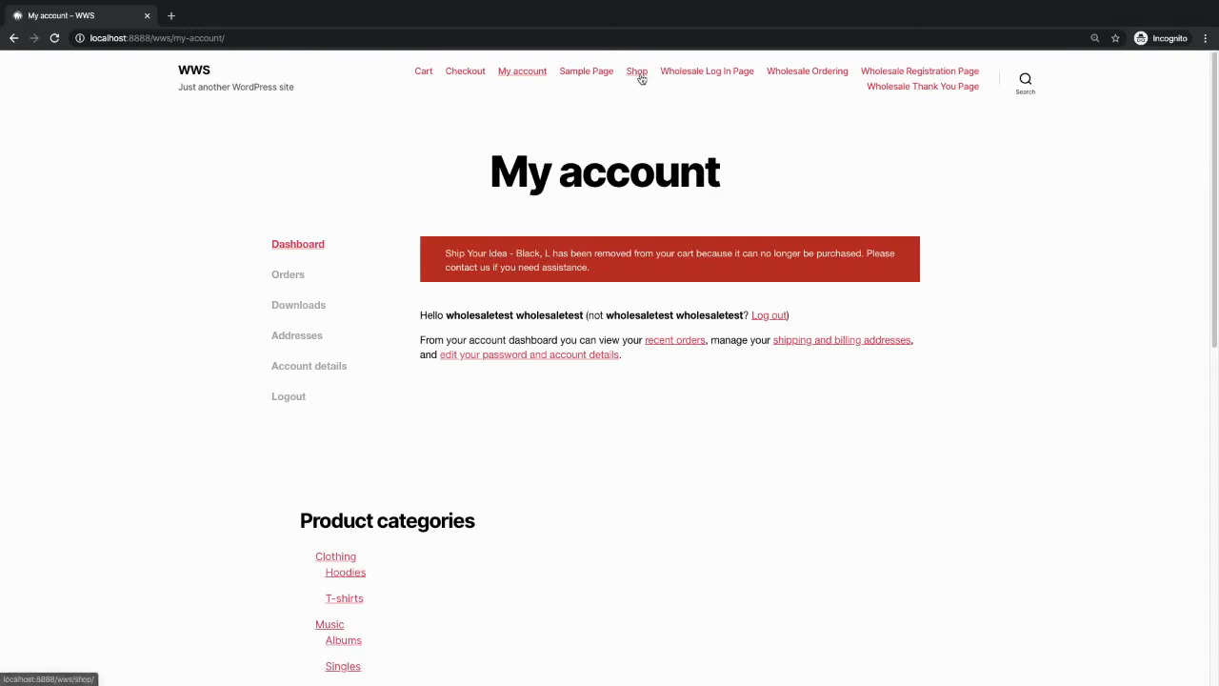
View the wholesale user's Shop and add Patient Ninja at its wholesale price to the cart
{"action": "left_click", "coordinate": [636, 70]}
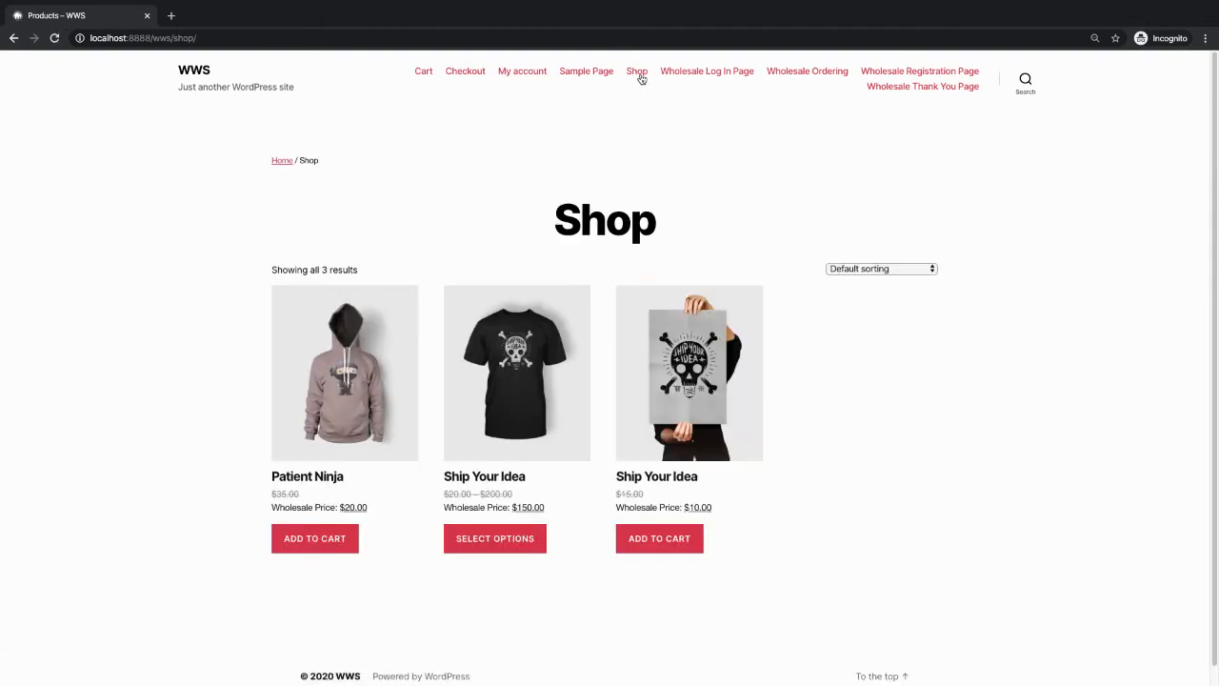
{"action": "mouse_move", "coordinate": [307, 507]}
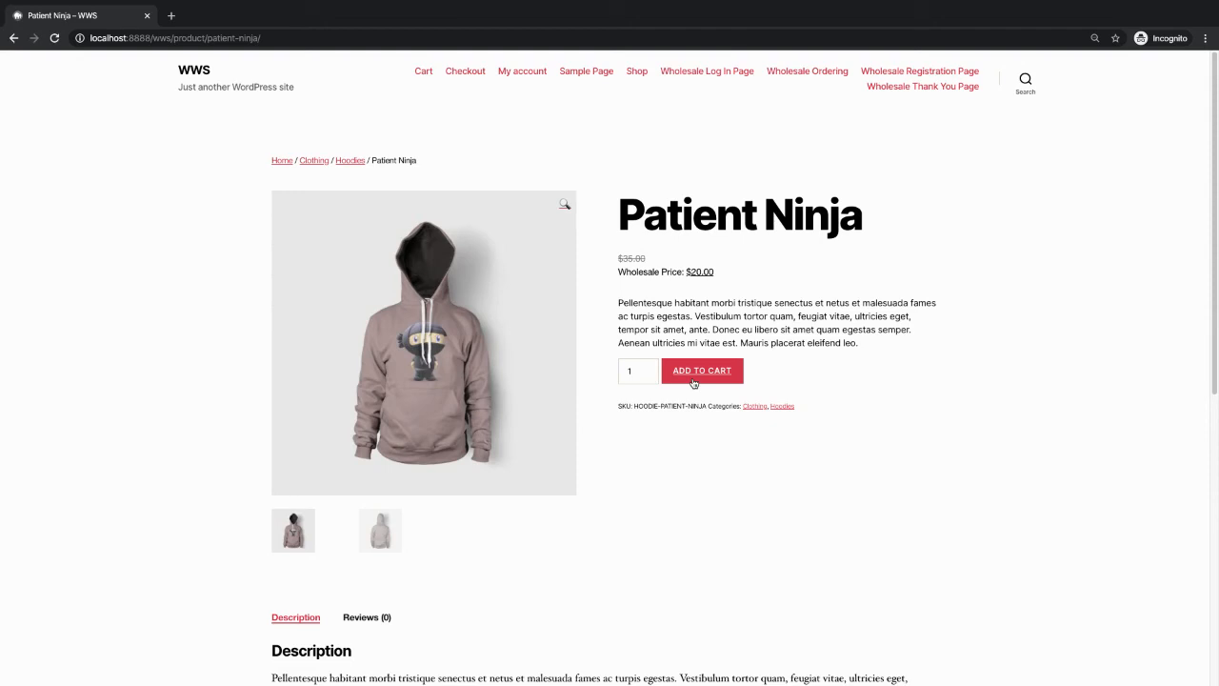
{"action": "left_click", "coordinate": [701, 370]}
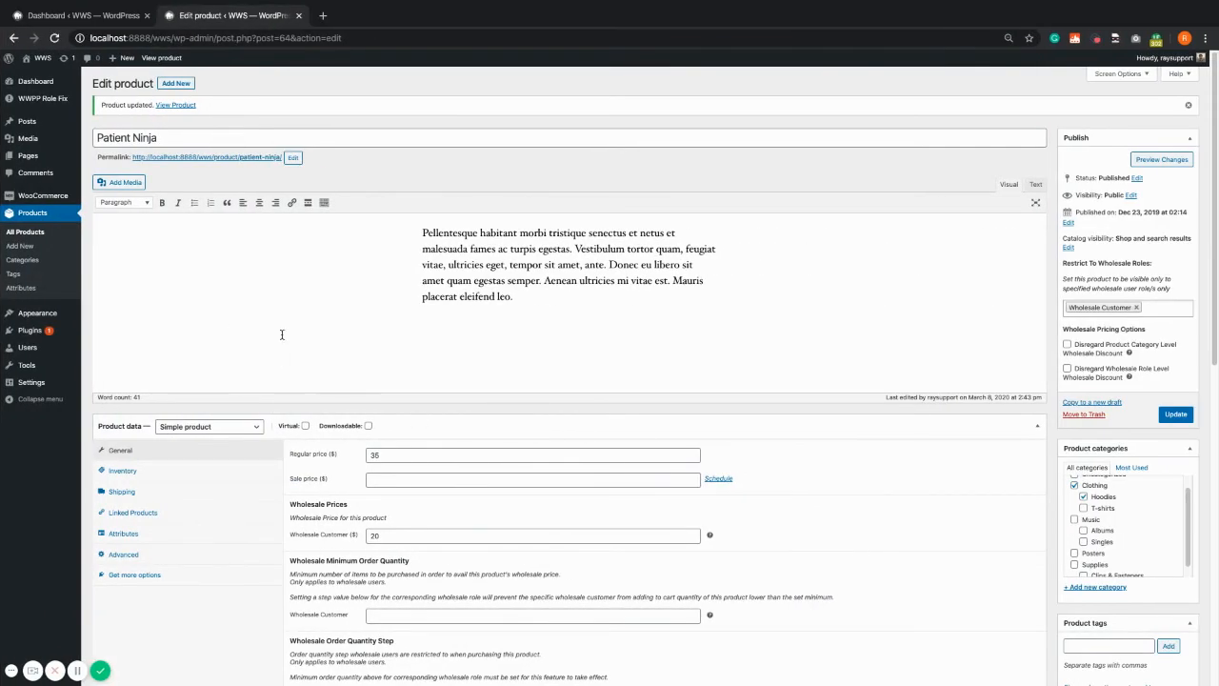
Go to Product categories and open the Clothing category for editing
{"action": "left_click", "coordinate": [23, 259]}
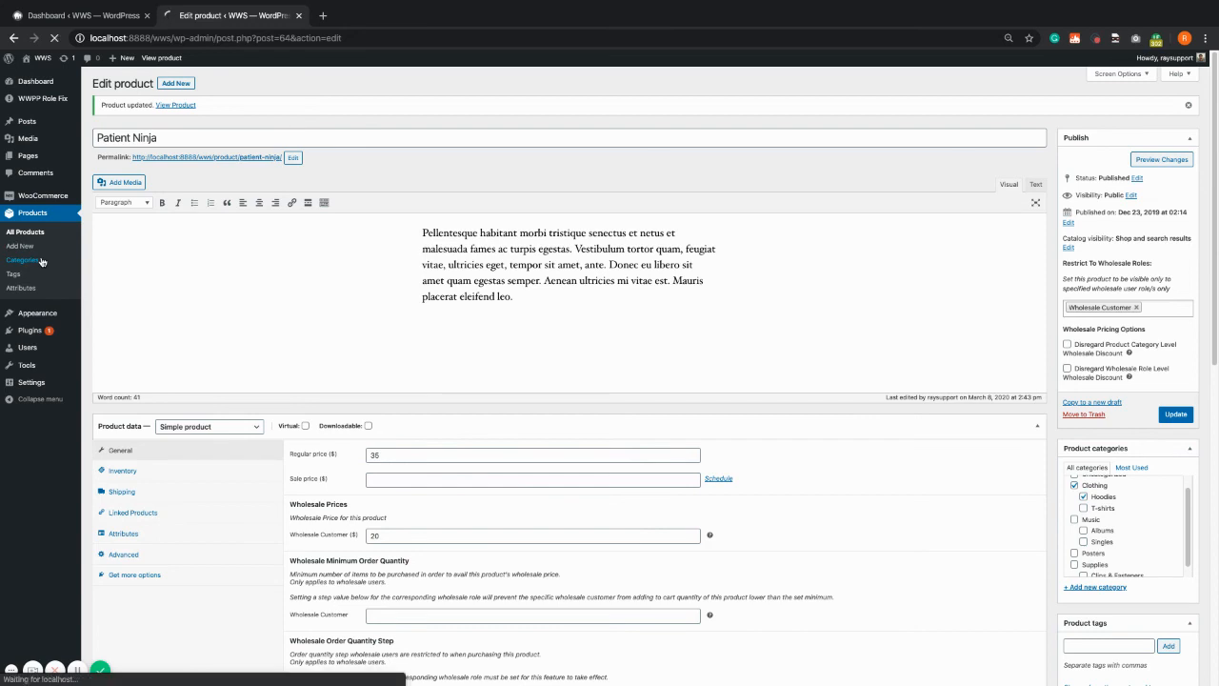
{"action": "left_click", "coordinate": [26, 259]}
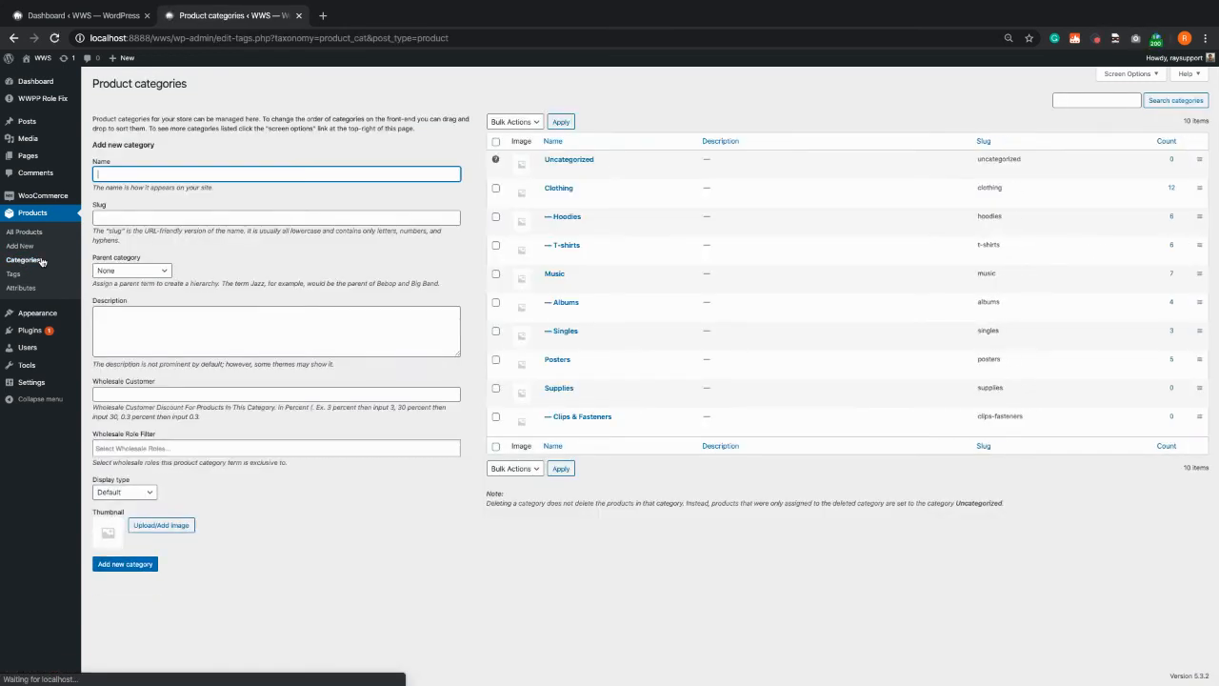
{"action": "mouse_move", "coordinate": [592, 188]}
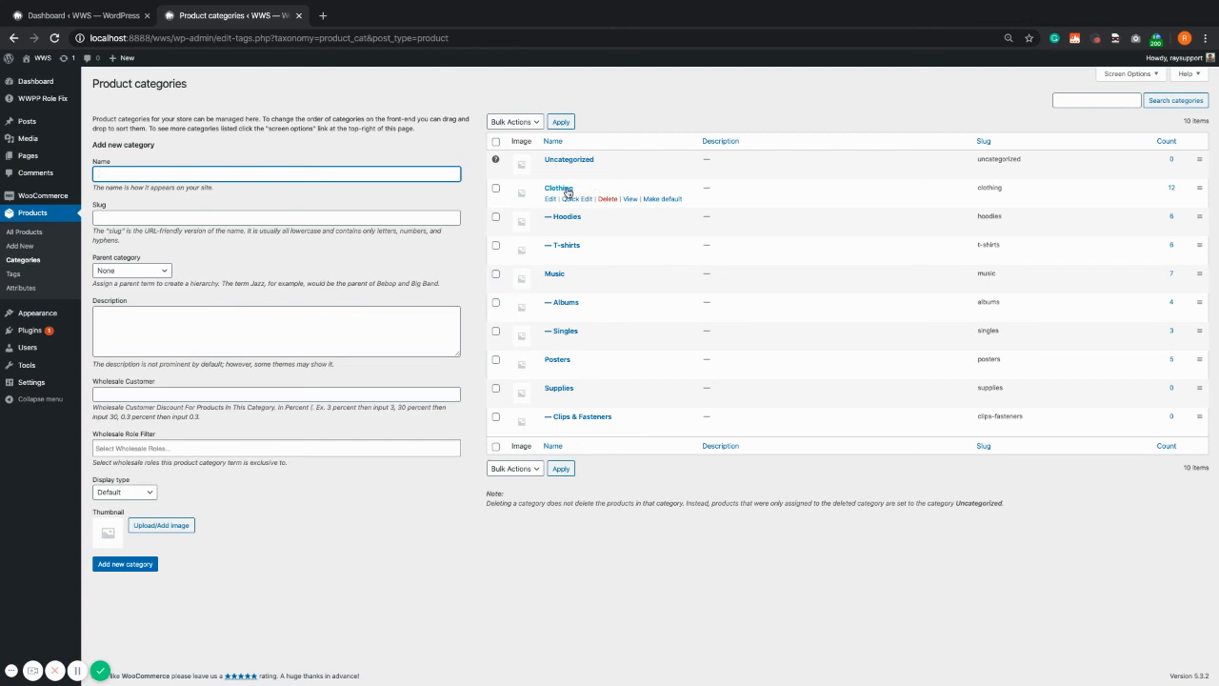
{"action": "left_click", "coordinate": [558, 189]}
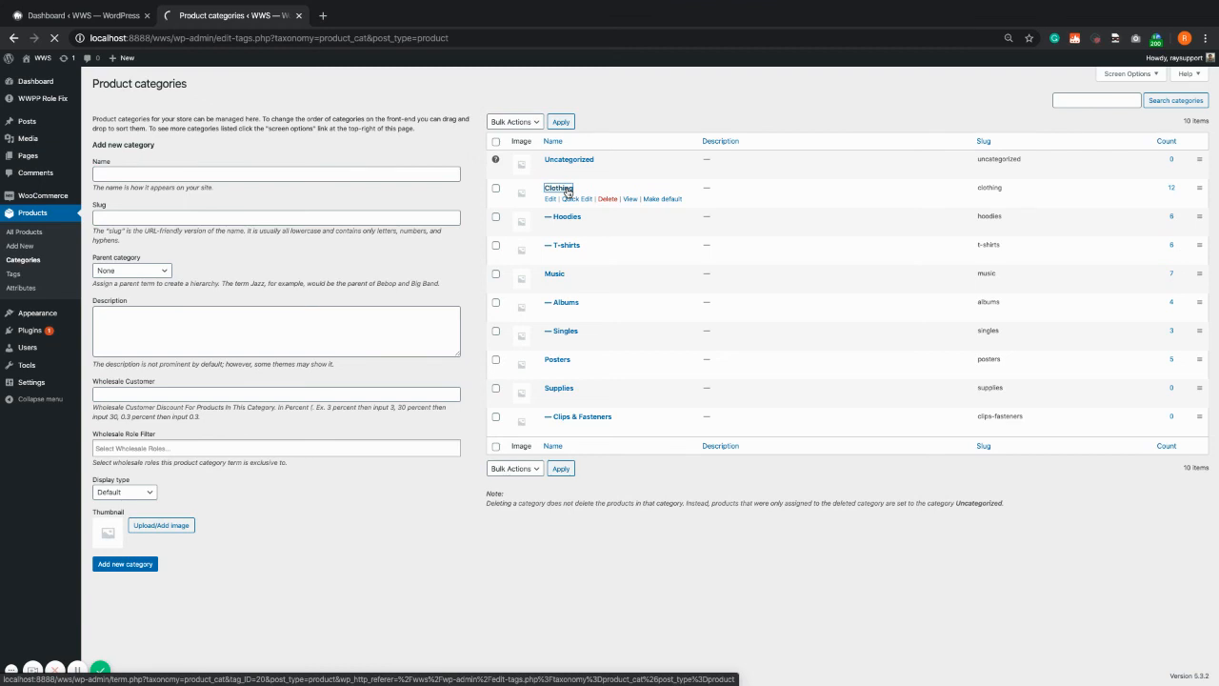
Set Clothing's Wholesale Role Filter to Wholesale Customer and update the category
{"action": "left_click", "coordinate": [550, 198]}
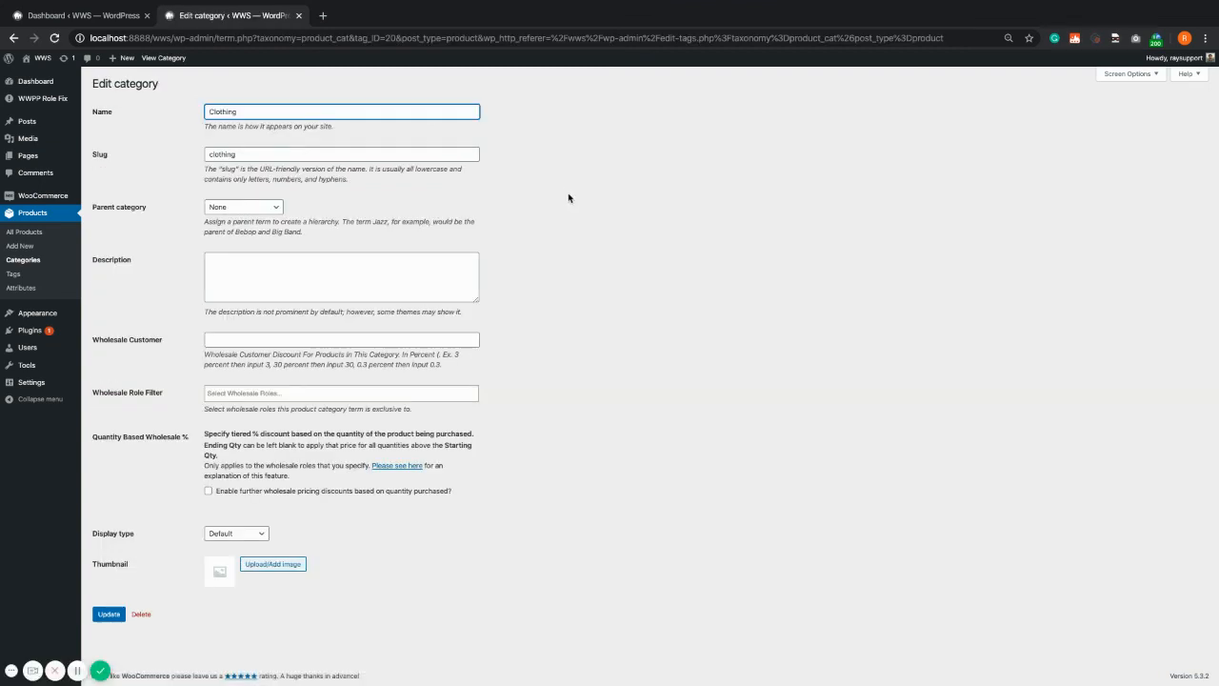
{"action": "mouse_move", "coordinate": [230, 360]}
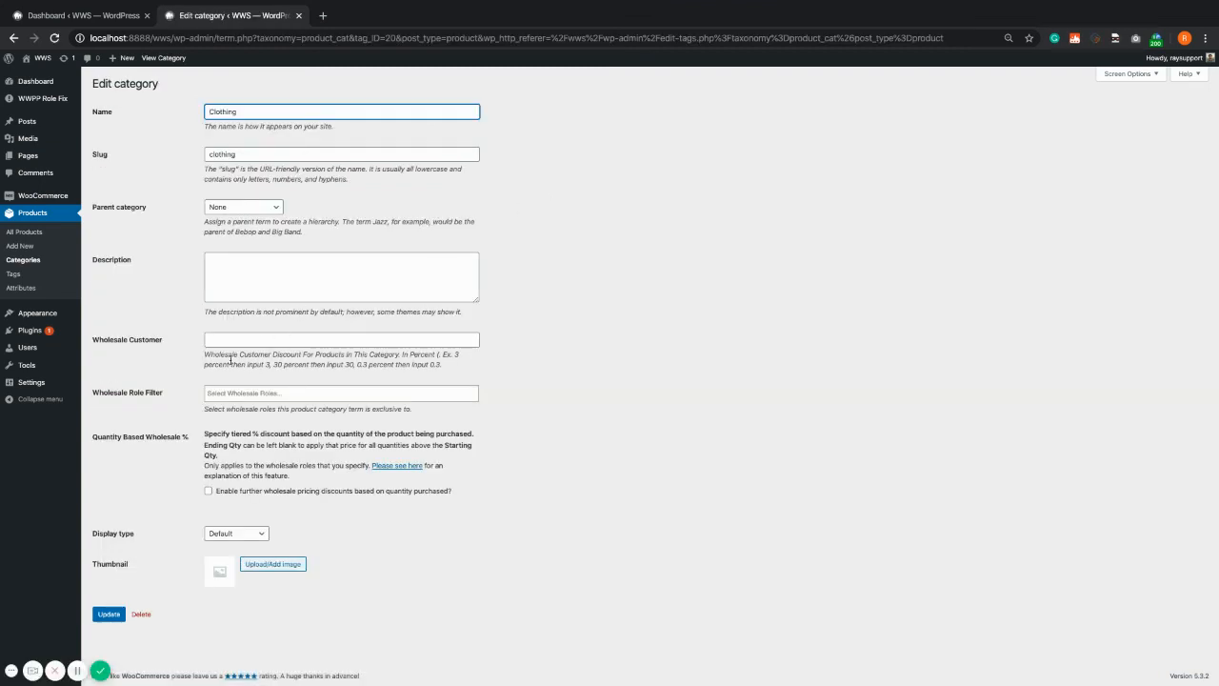
{"action": "mouse_move", "coordinate": [164, 394]}
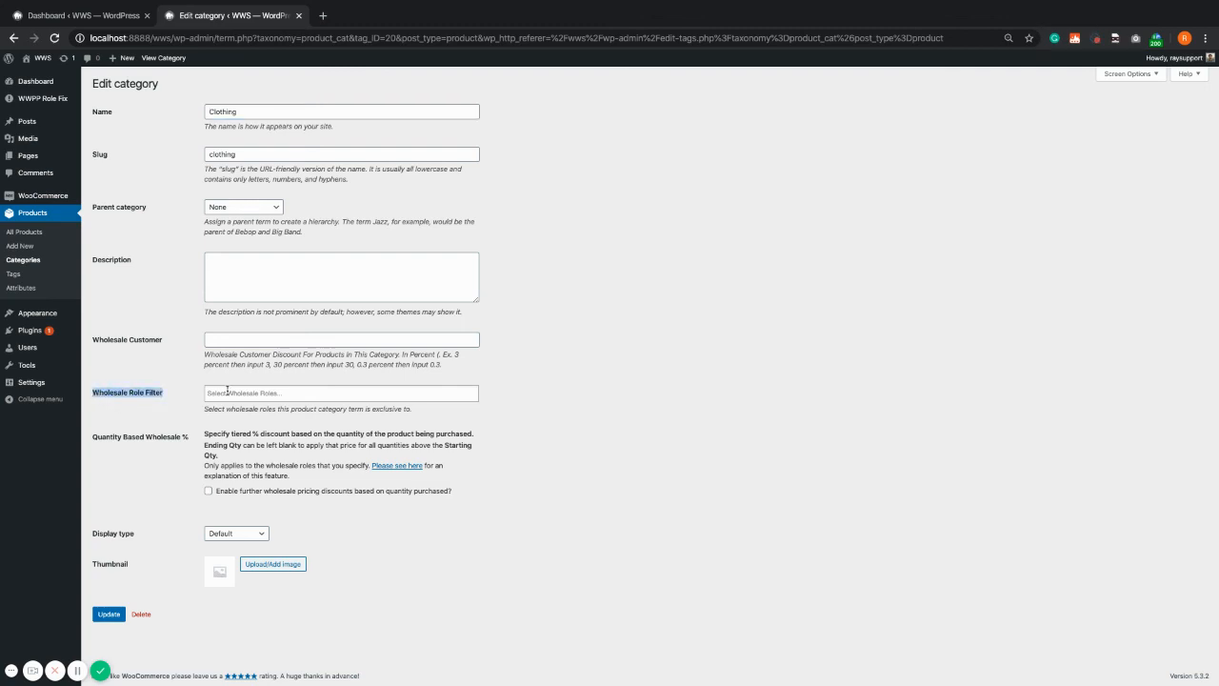
{"action": "left_click", "coordinate": [341, 392]}
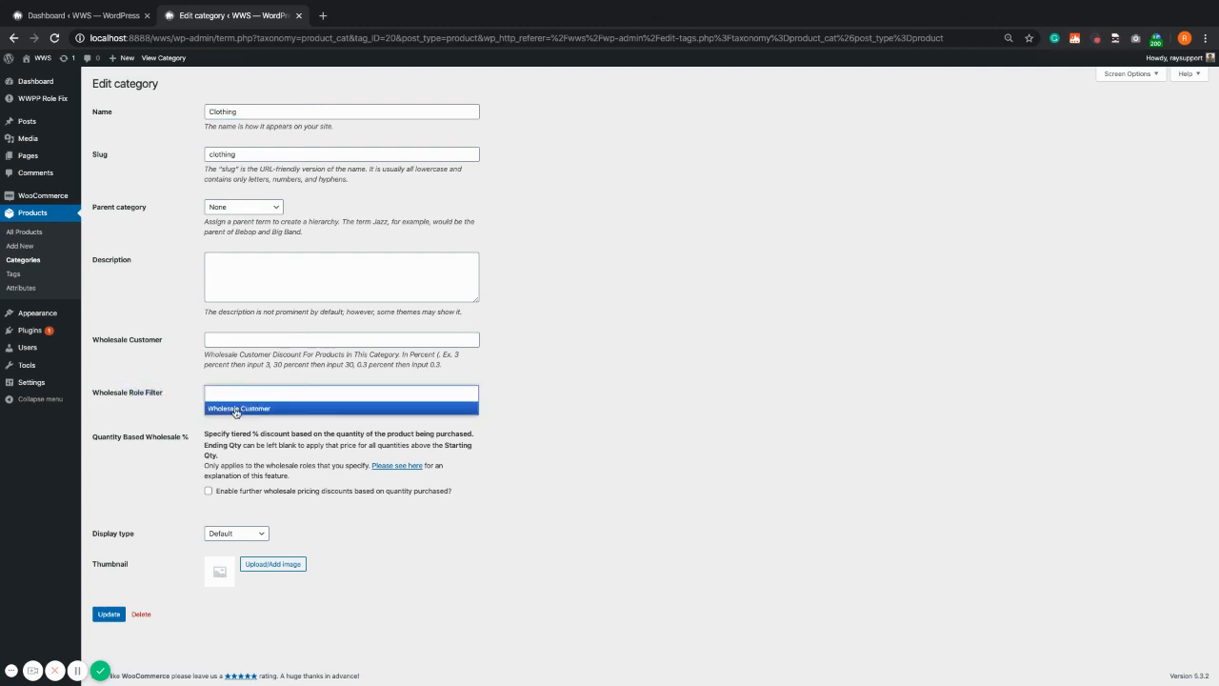
{"action": "left_click", "coordinate": [240, 407]}
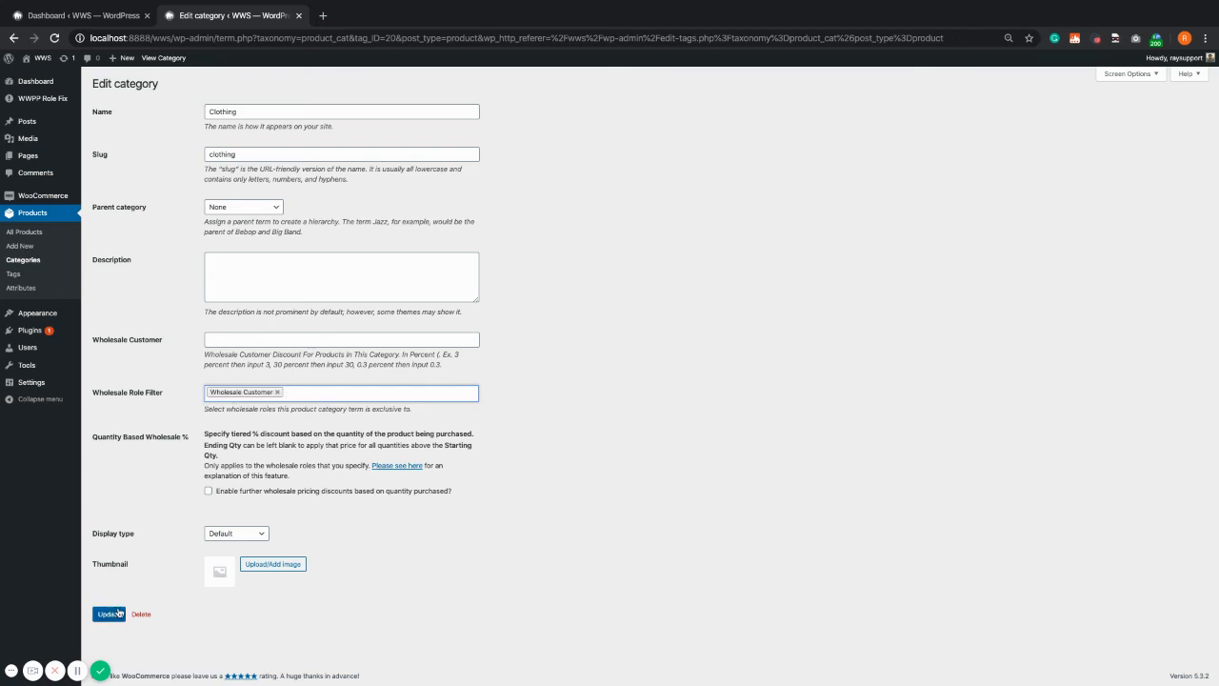
{"action": "left_click", "coordinate": [109, 613]}
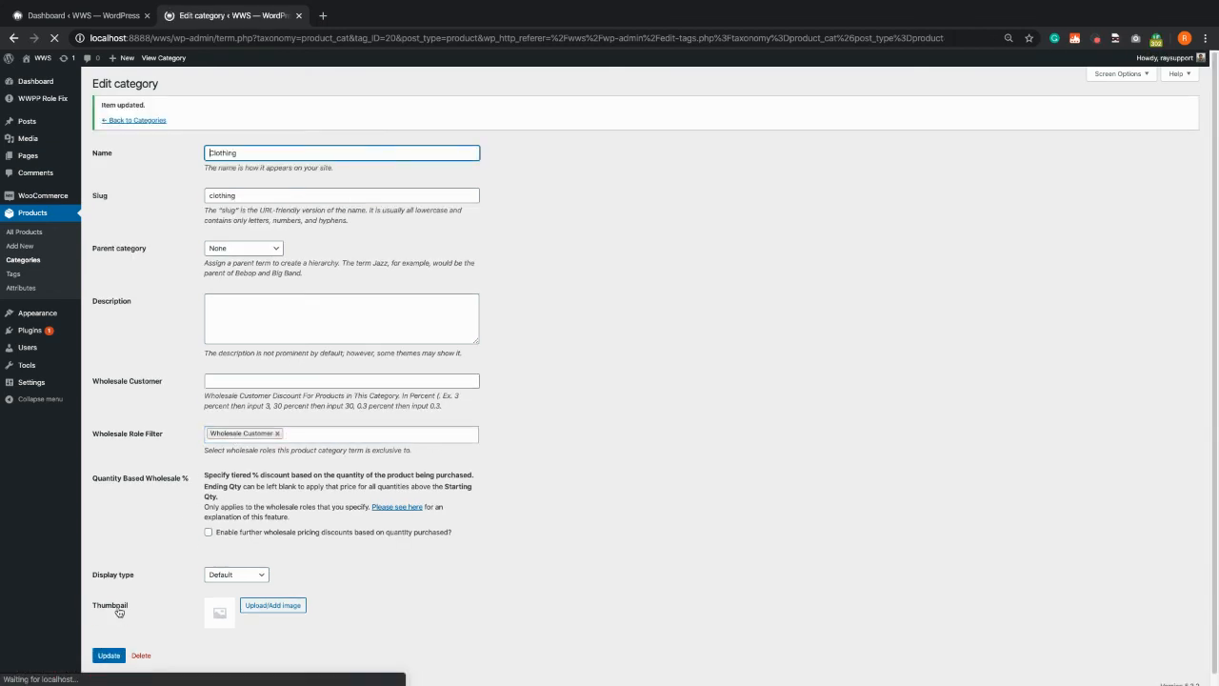